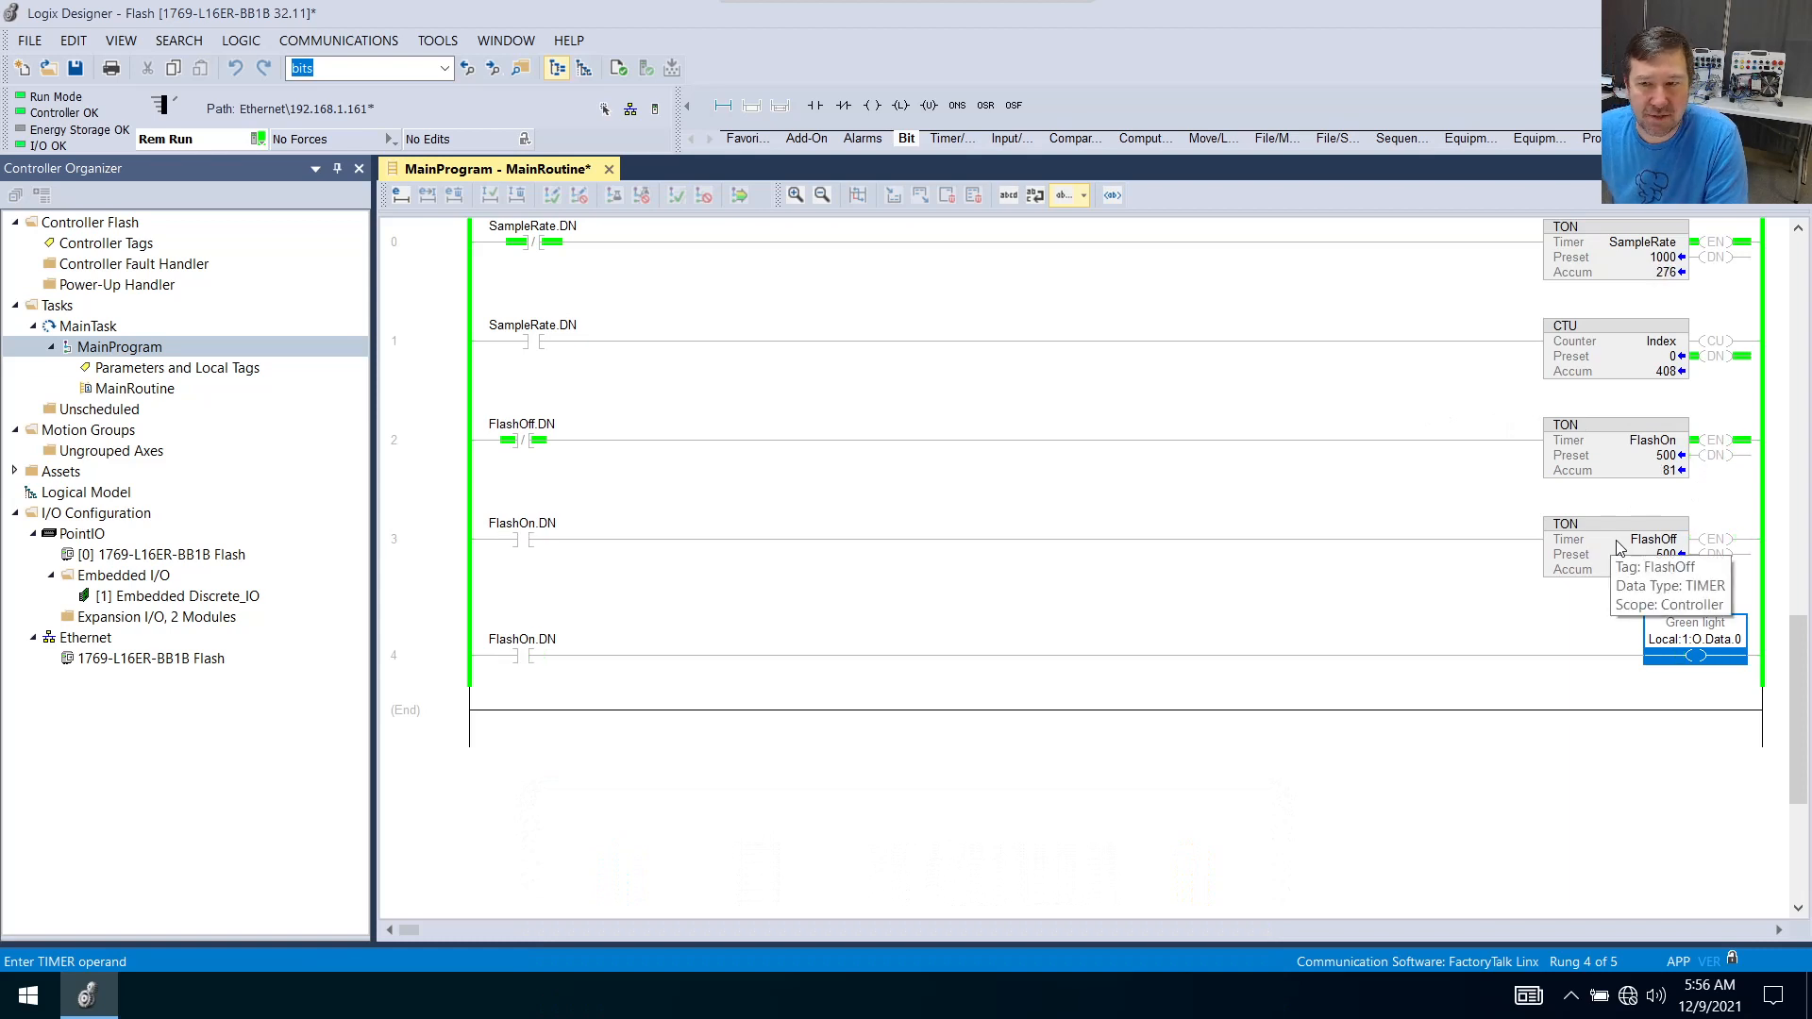
mouse_move(461, 692)
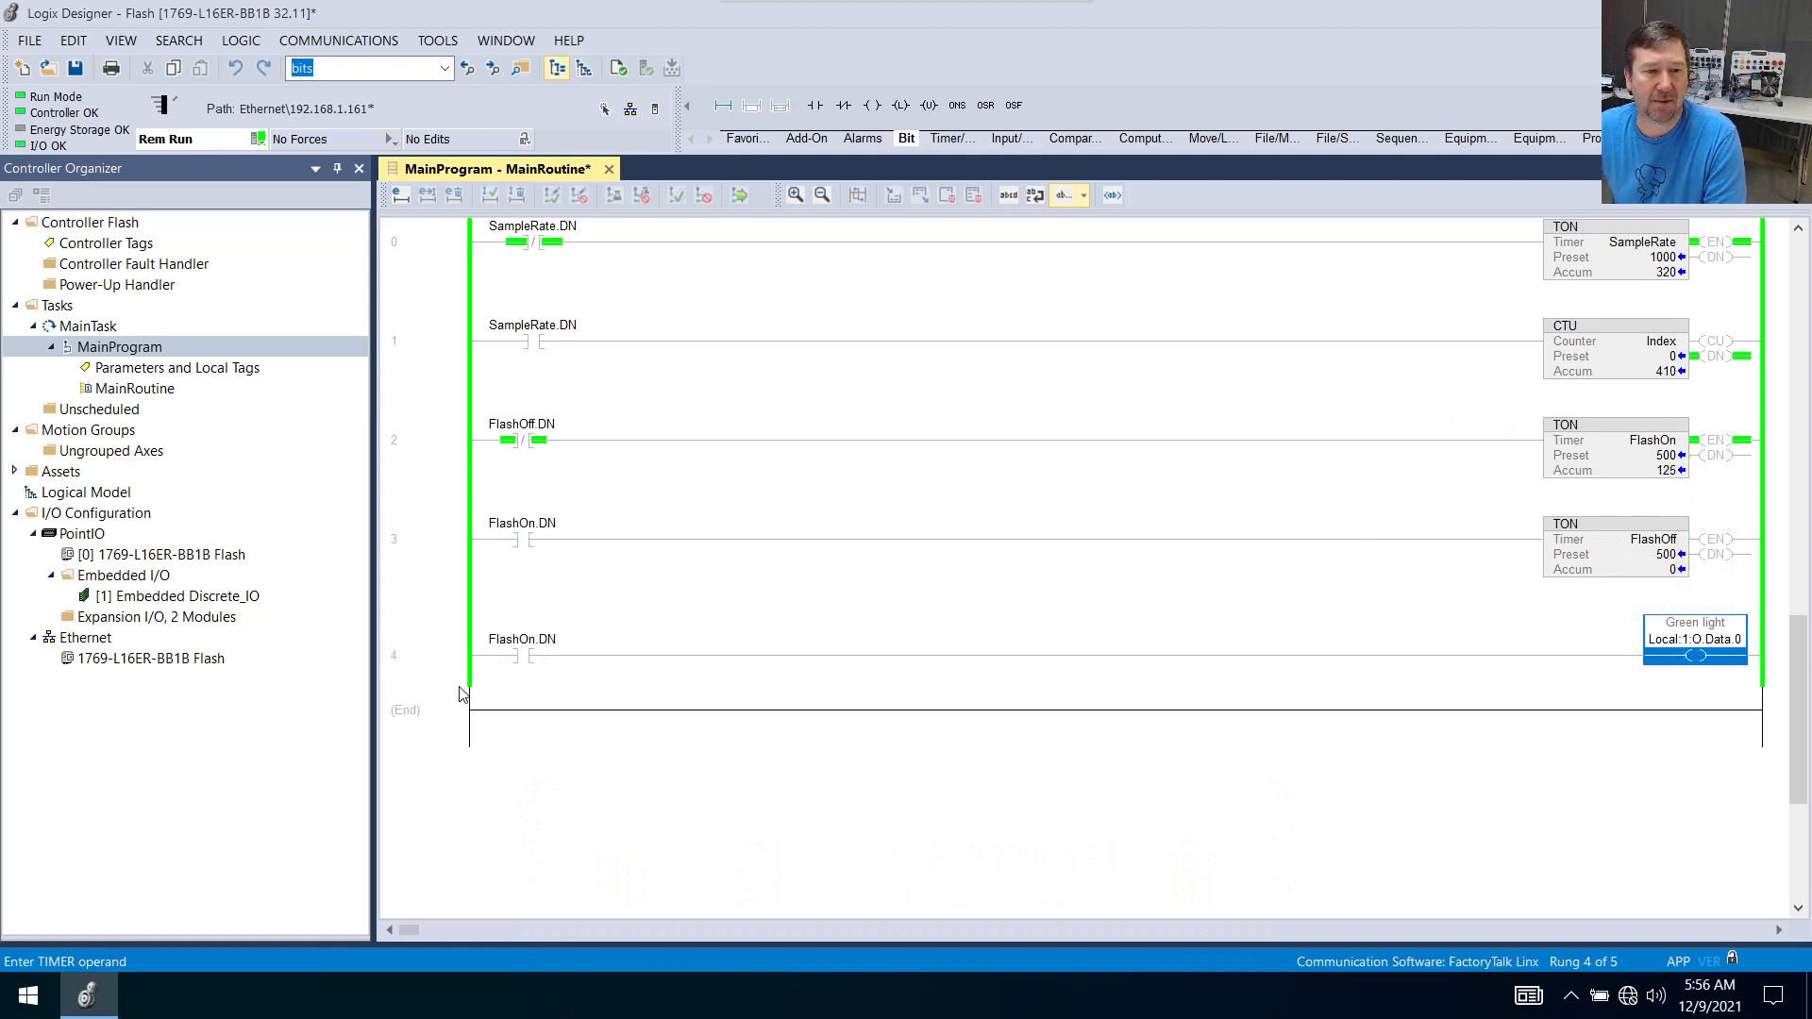
Insert three new empty rungs after the Green light rung.
click(425, 710)
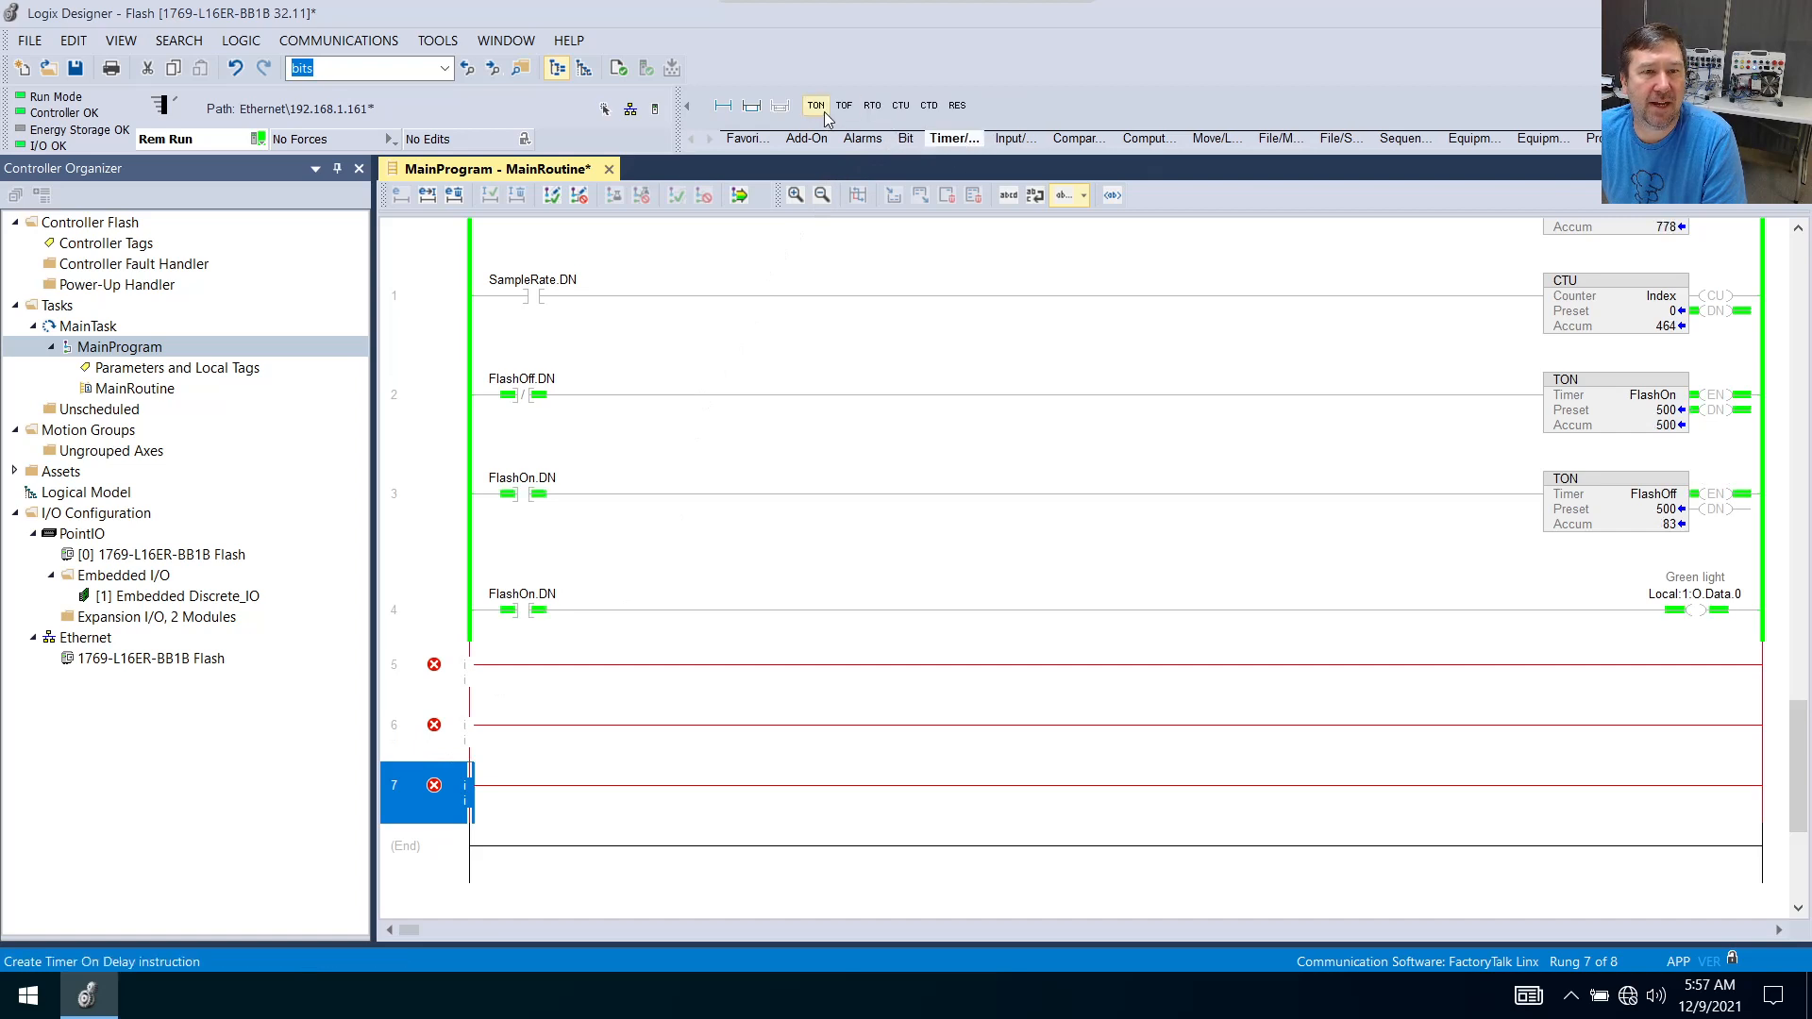
Place TON timers on the new rungs and name the first ones Cascade1 and Cascade2.
click(815, 106)
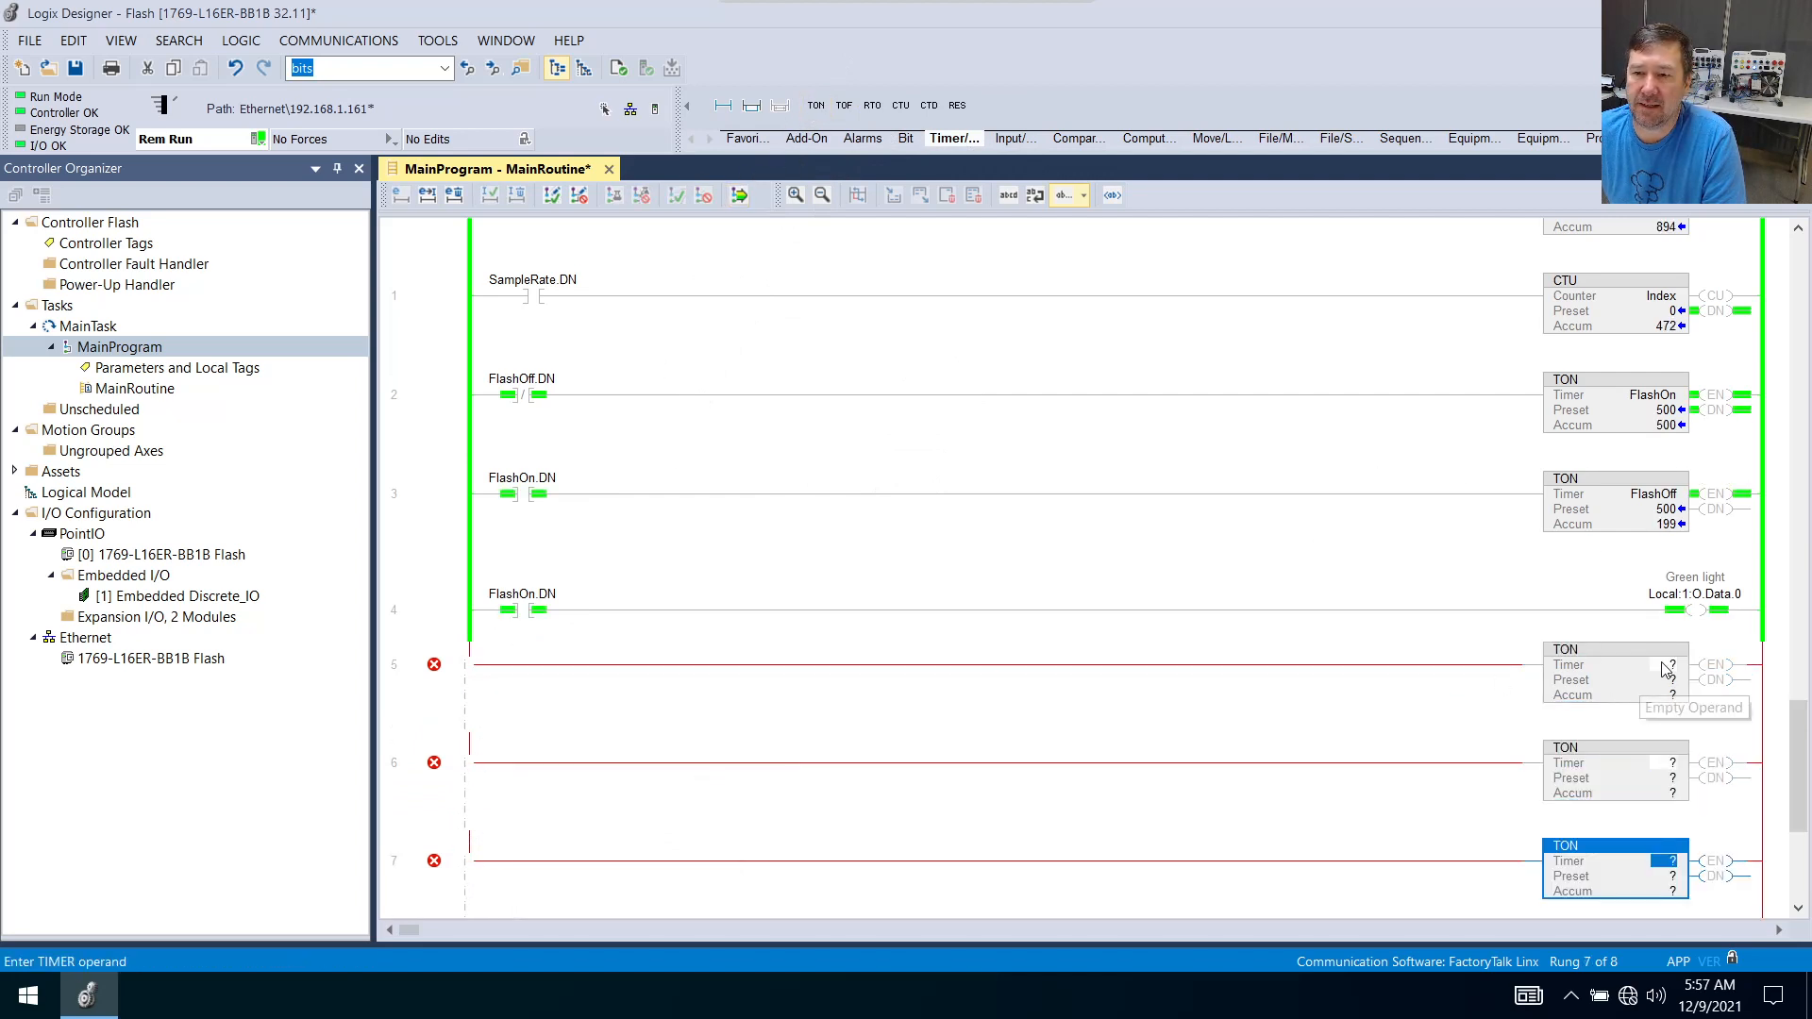
click(1611, 664)
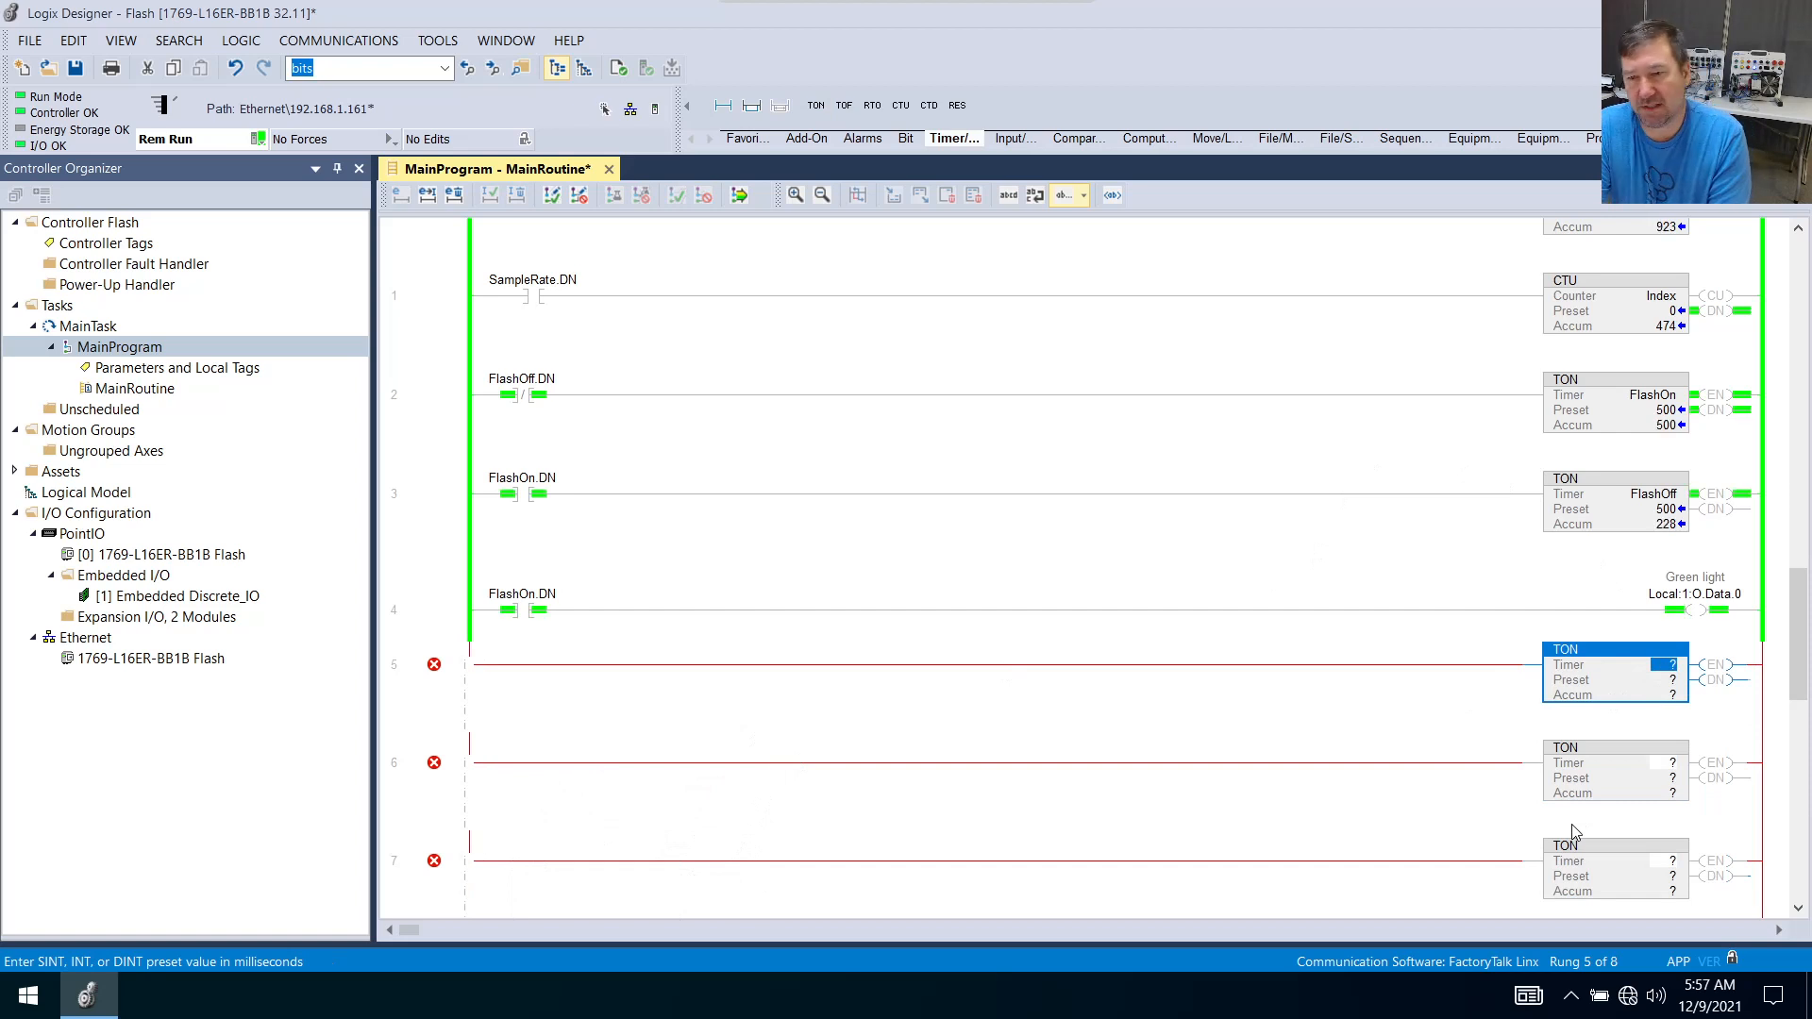
text(Cascade1)
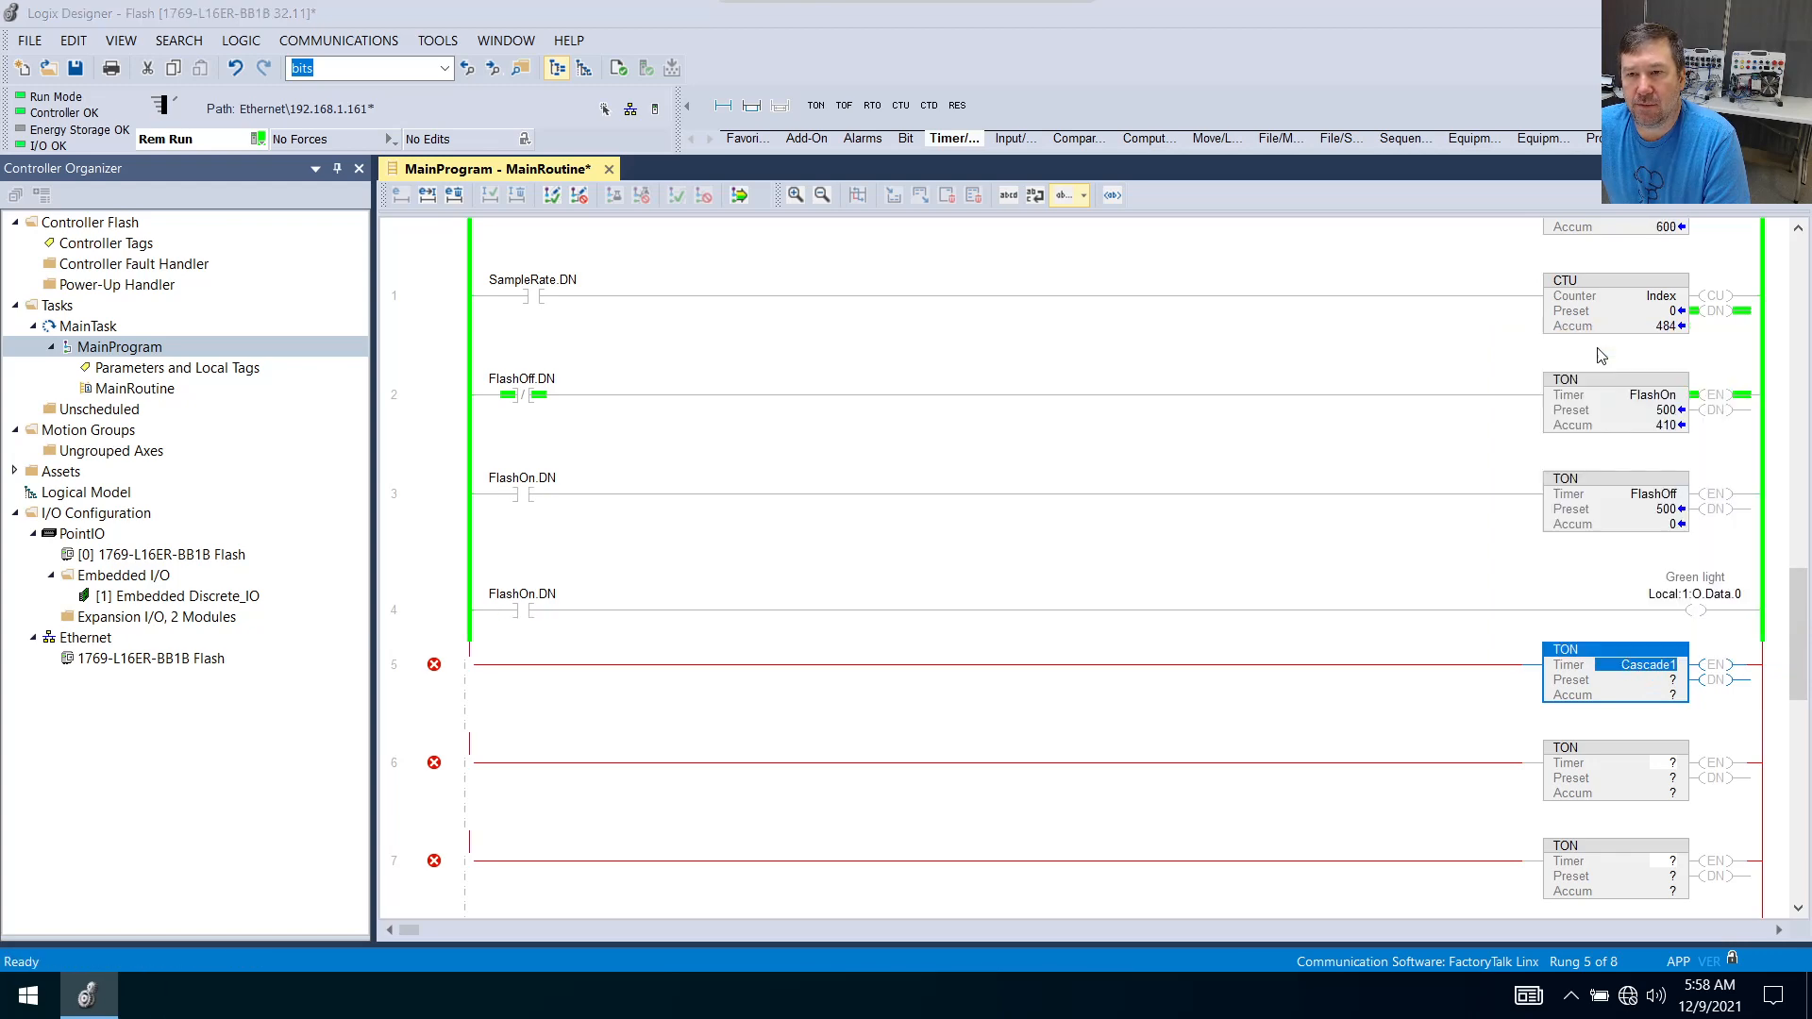
click(1644, 762)
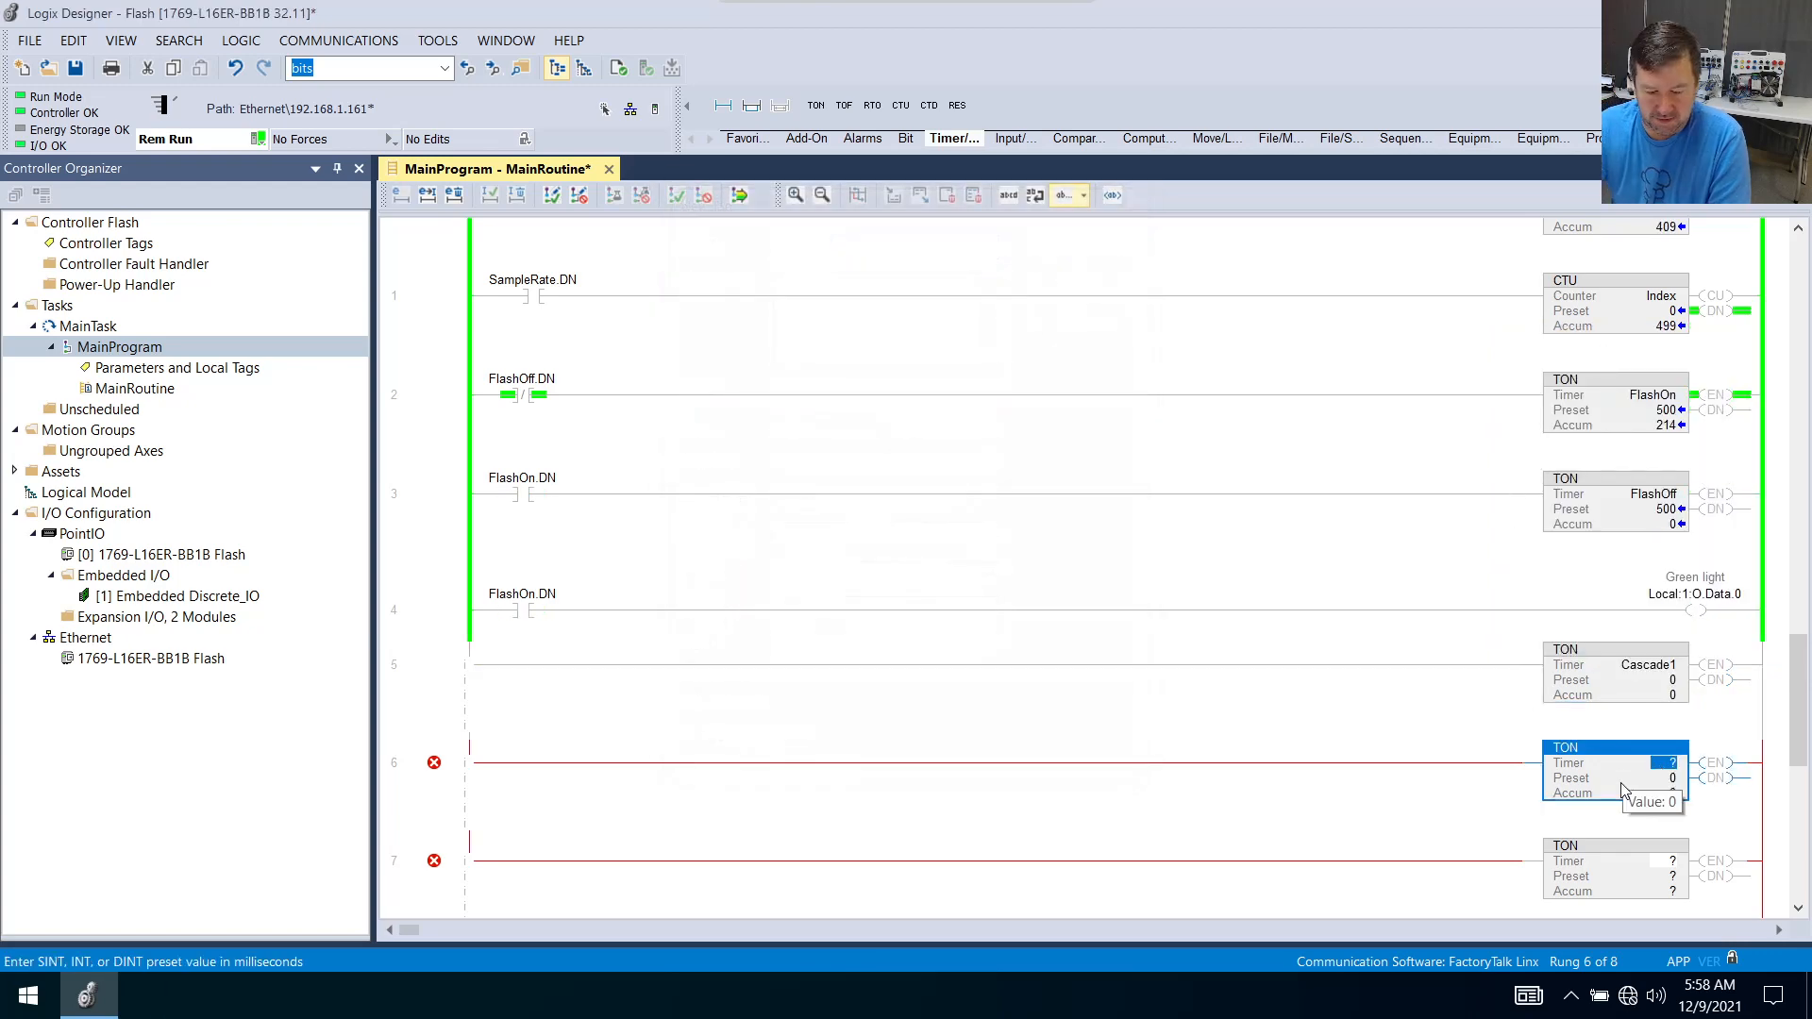
text(Cascade1)
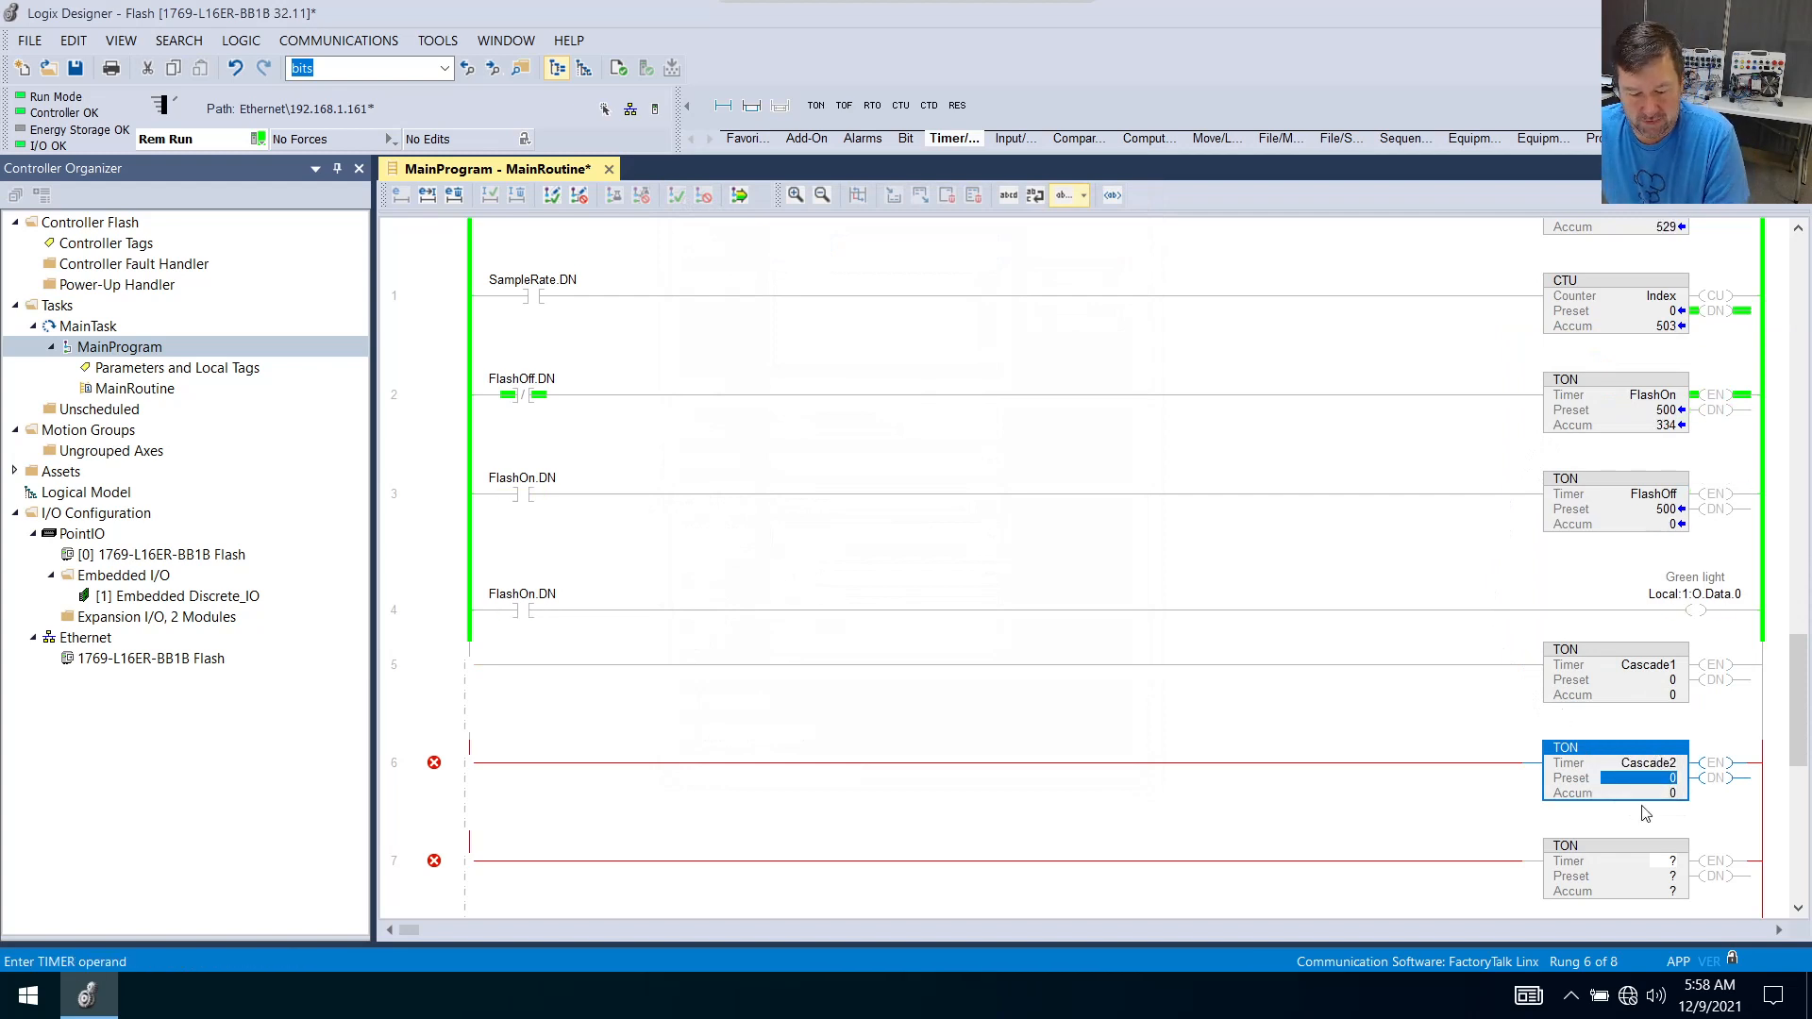
Create the Cascade2 timer tag and name the third timer Cascade3.
right_click(1614, 768)
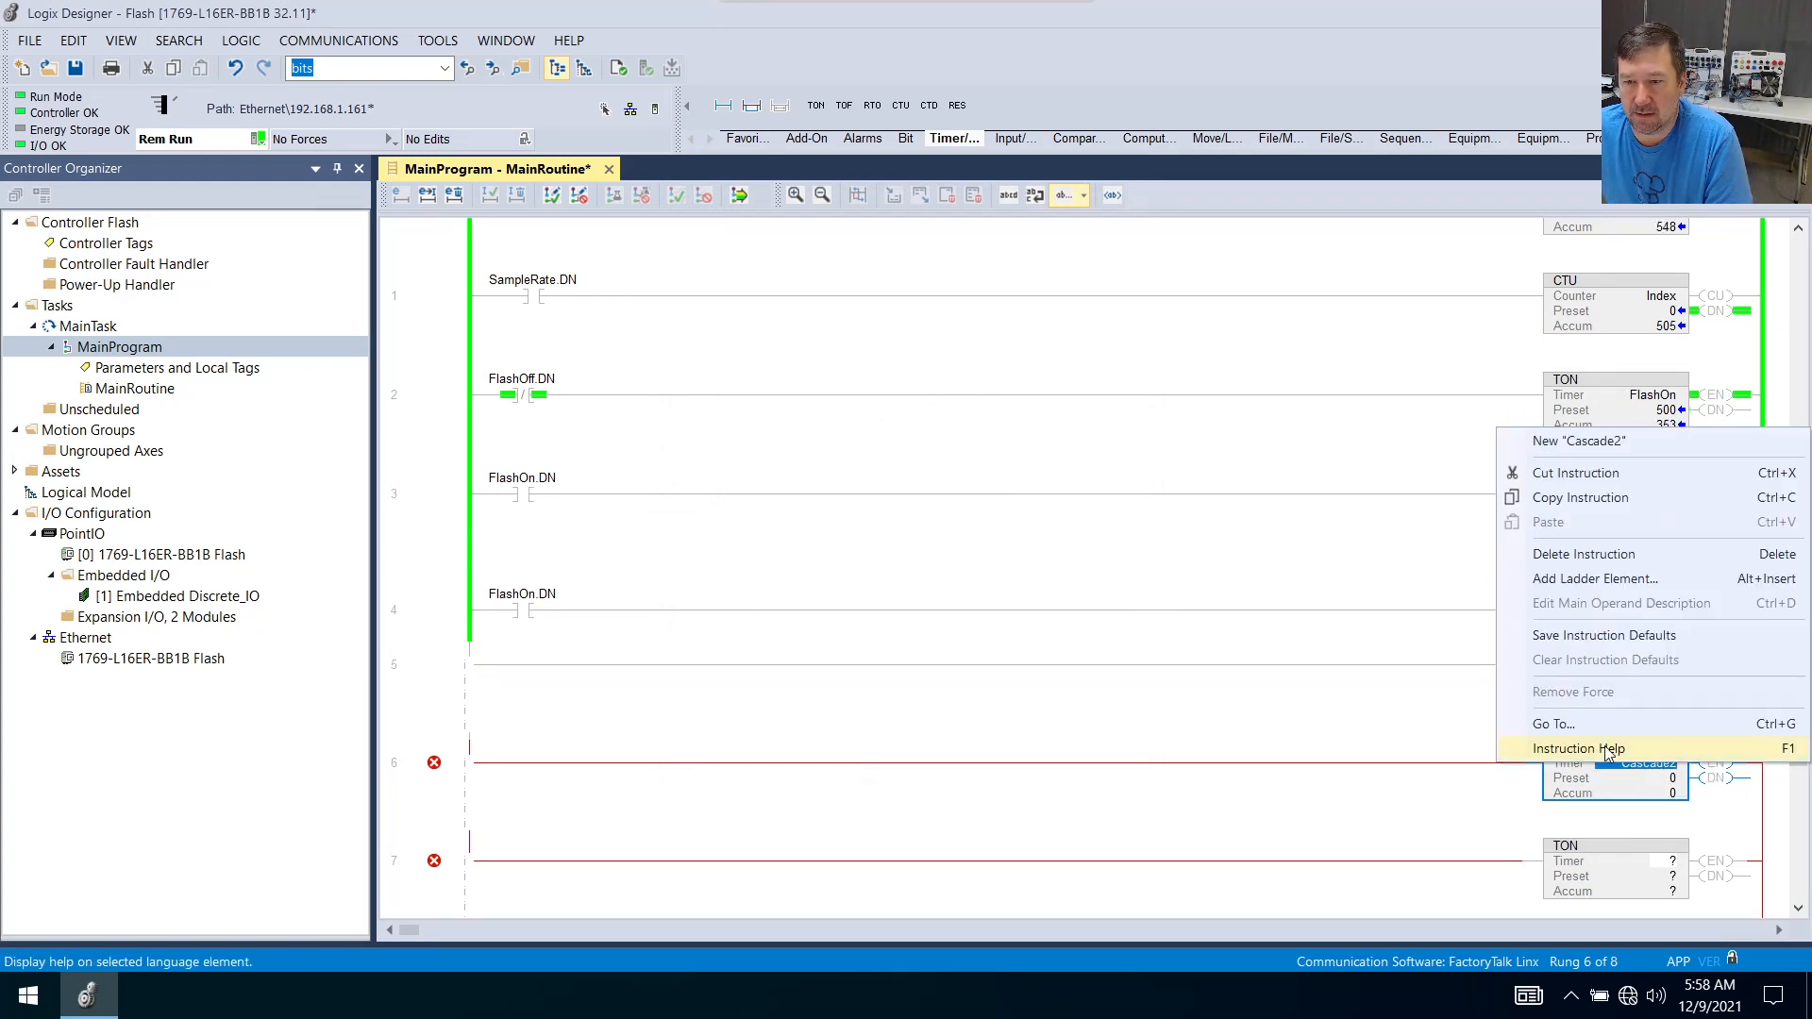
click(1578, 439)
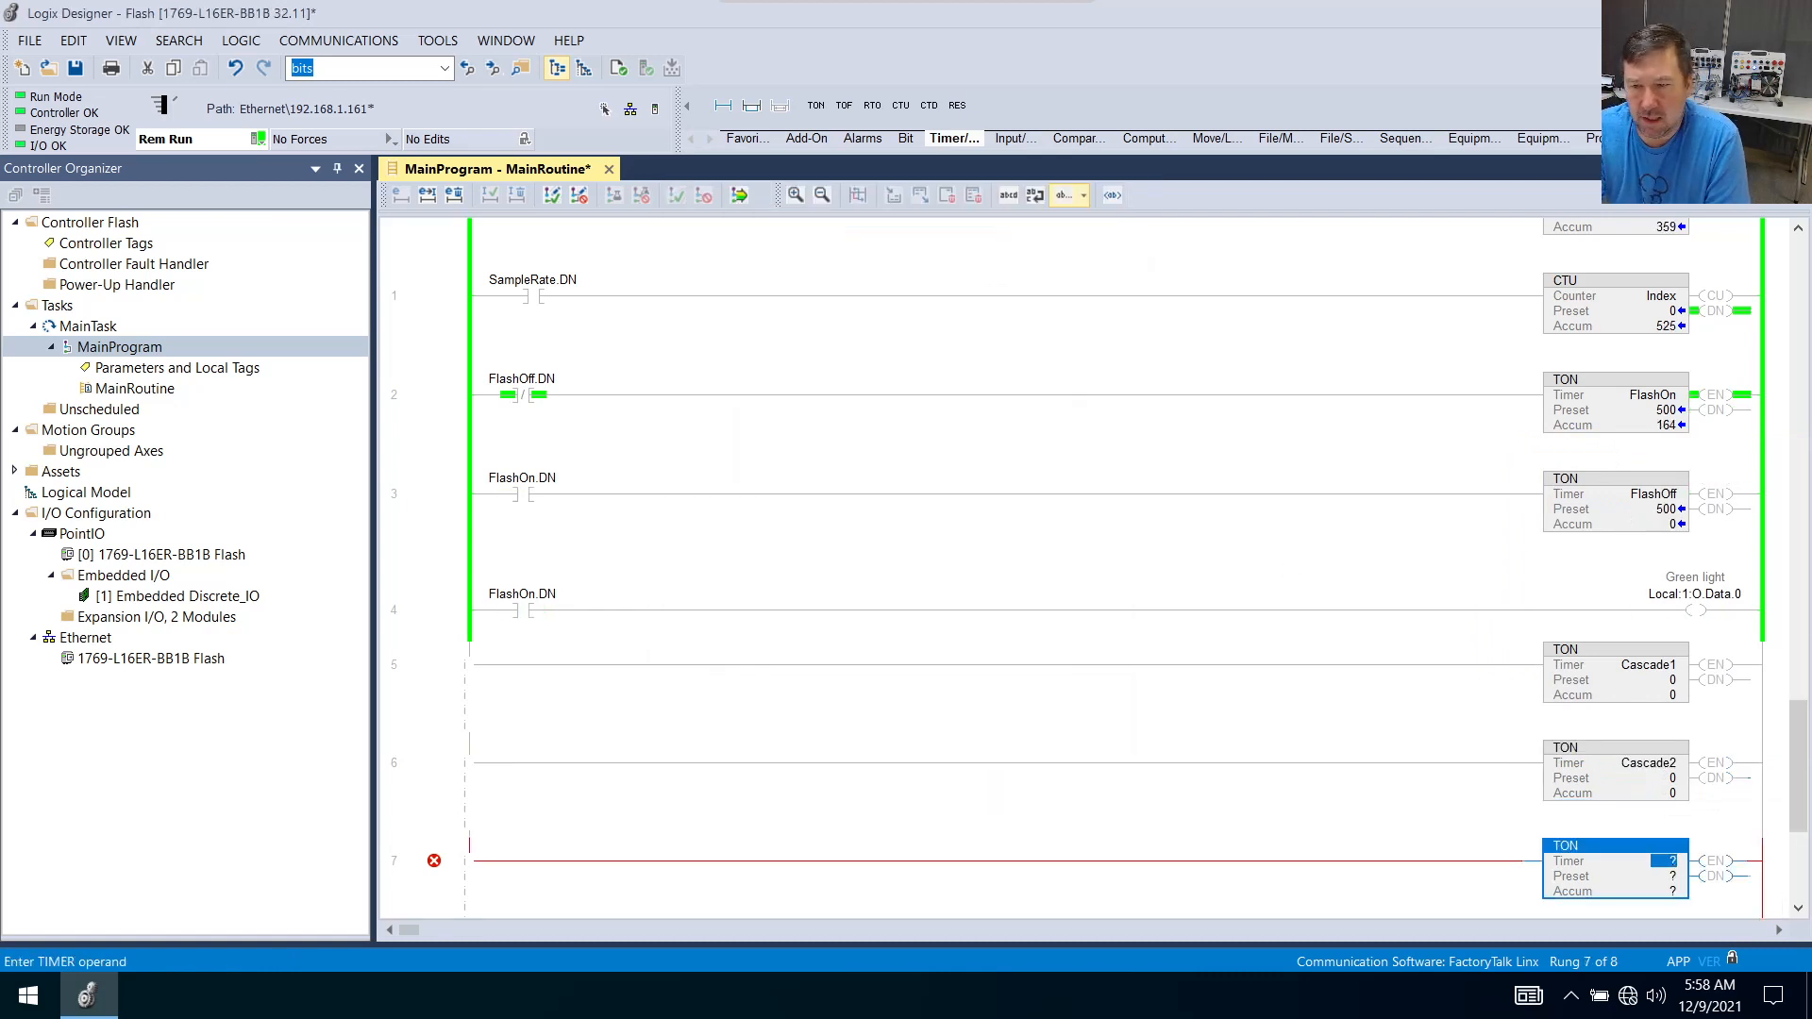
text(Cascade1)
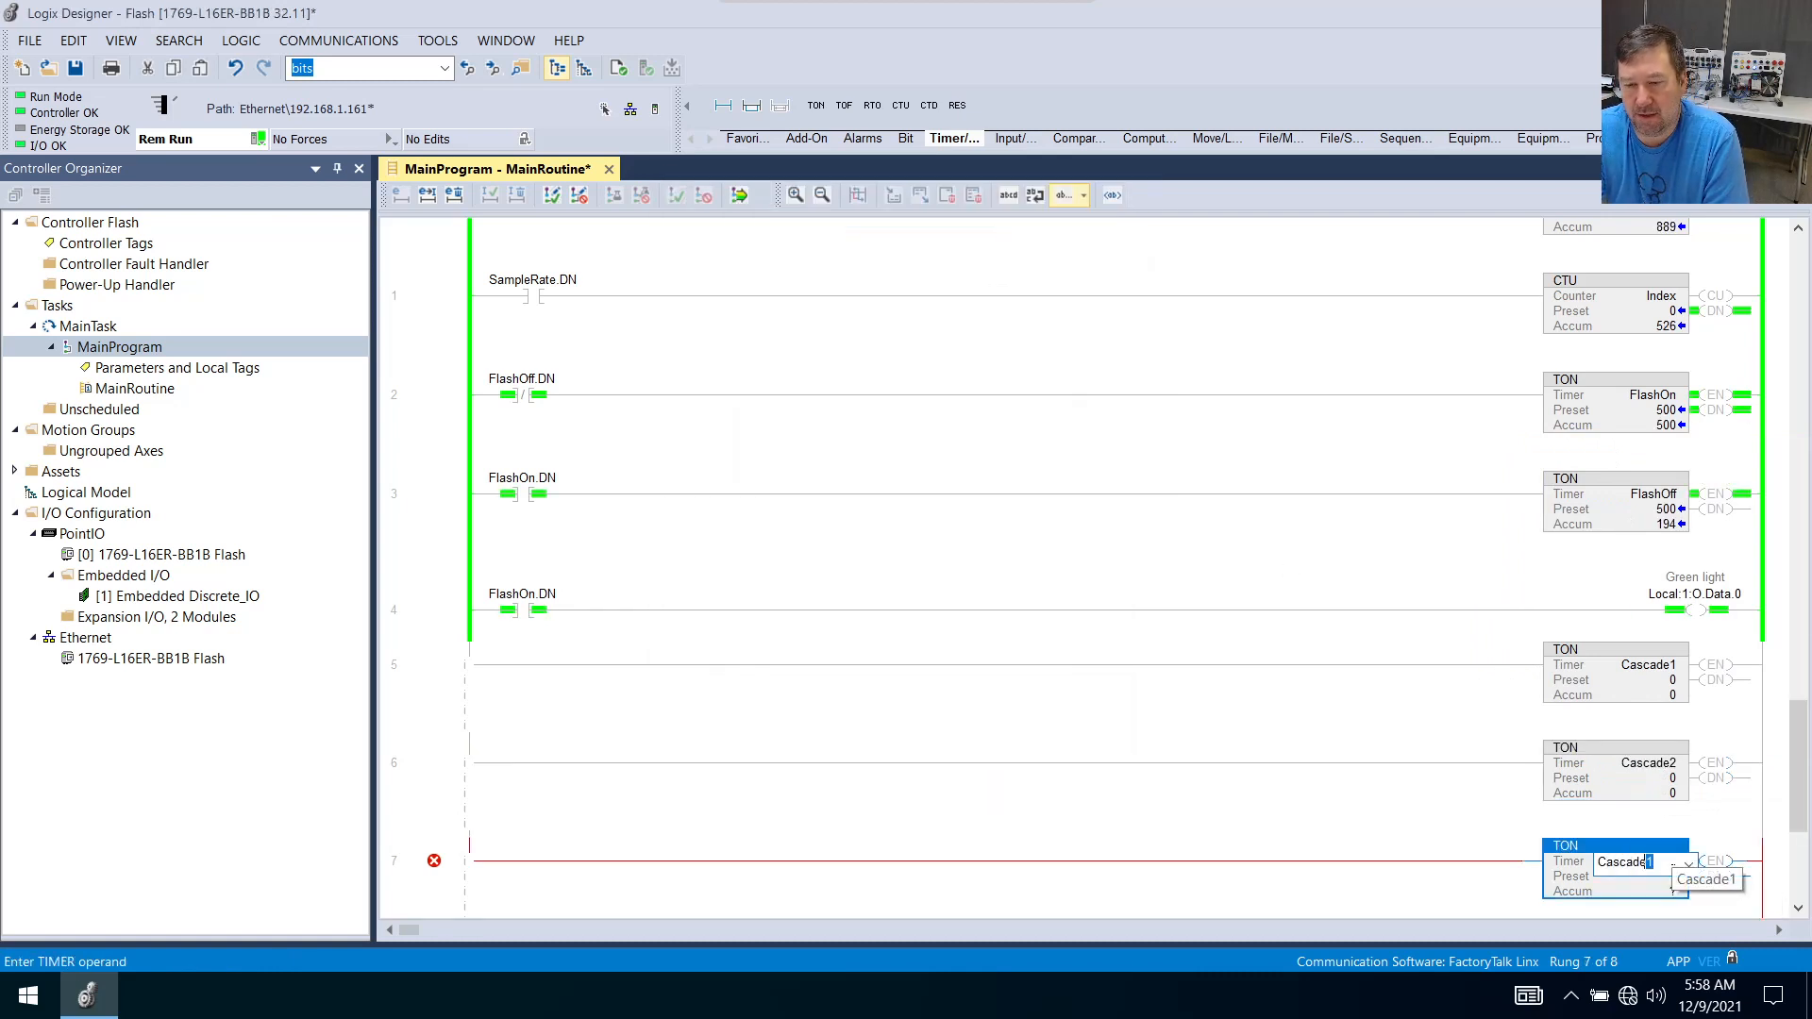
text(Cascade3)
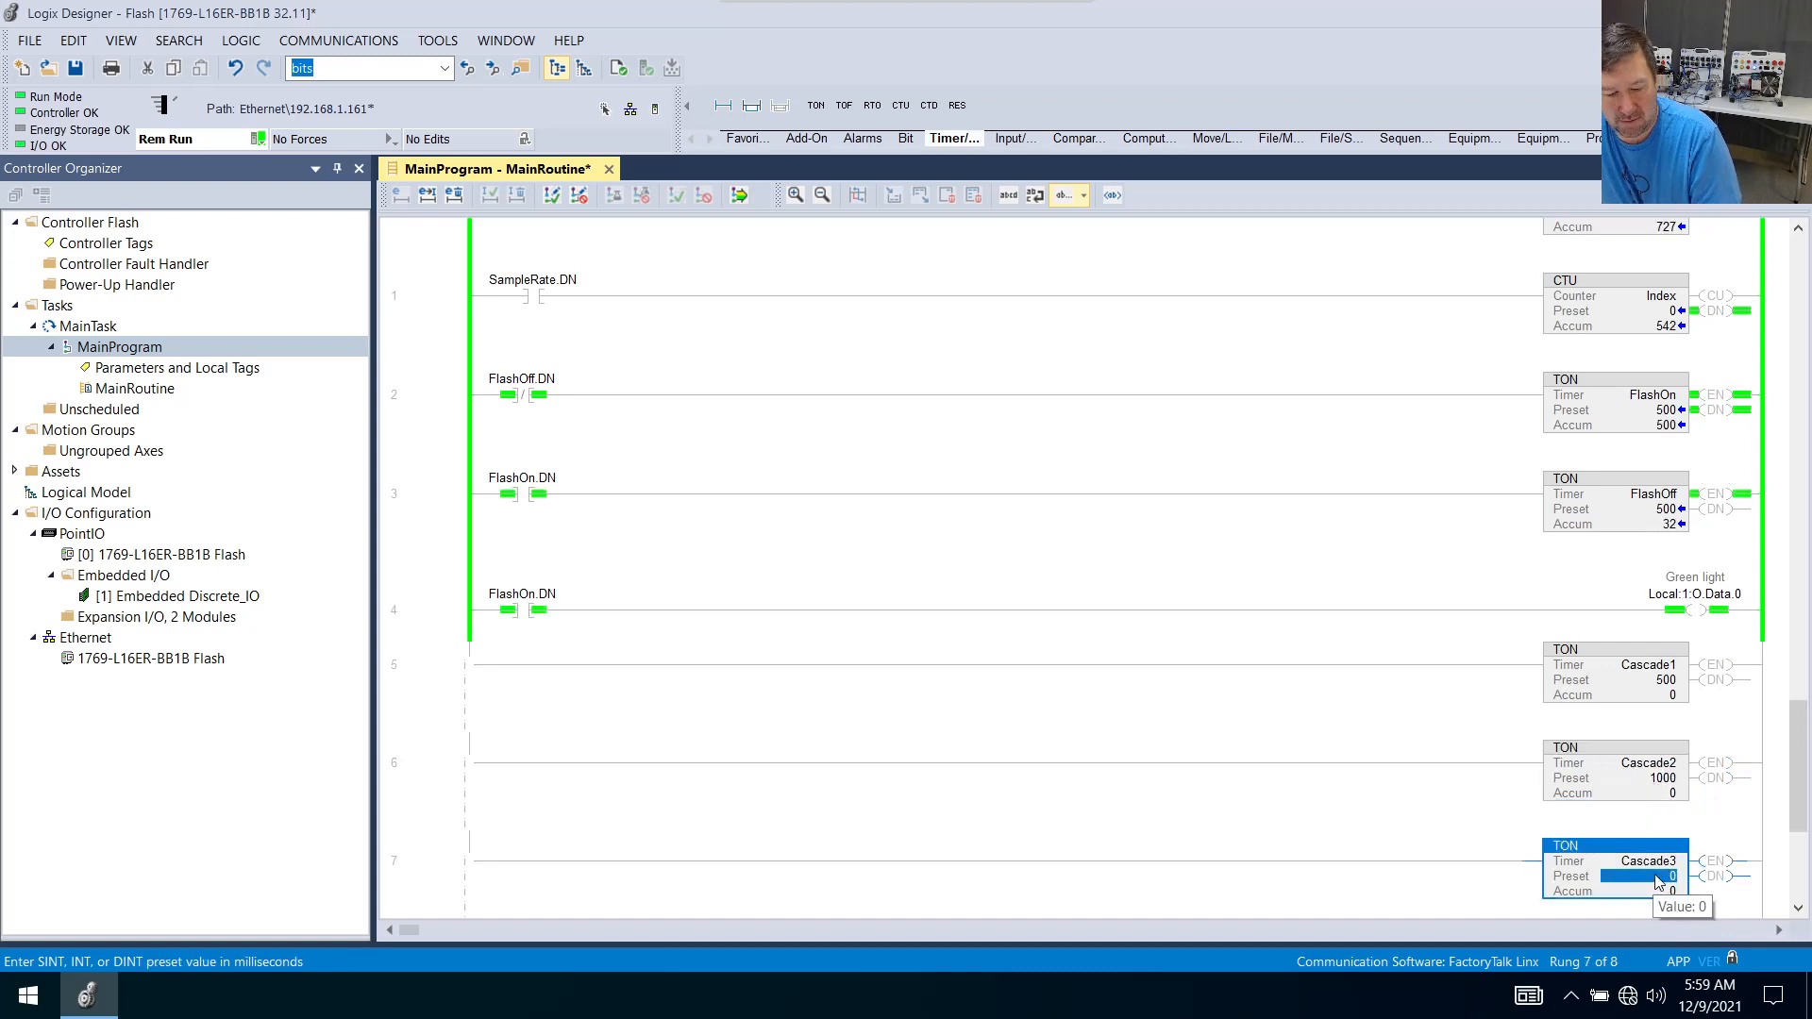
Give Cascade3 a 2000 ms preset, completing presets 500, 1000 and 2000.
text(2000)
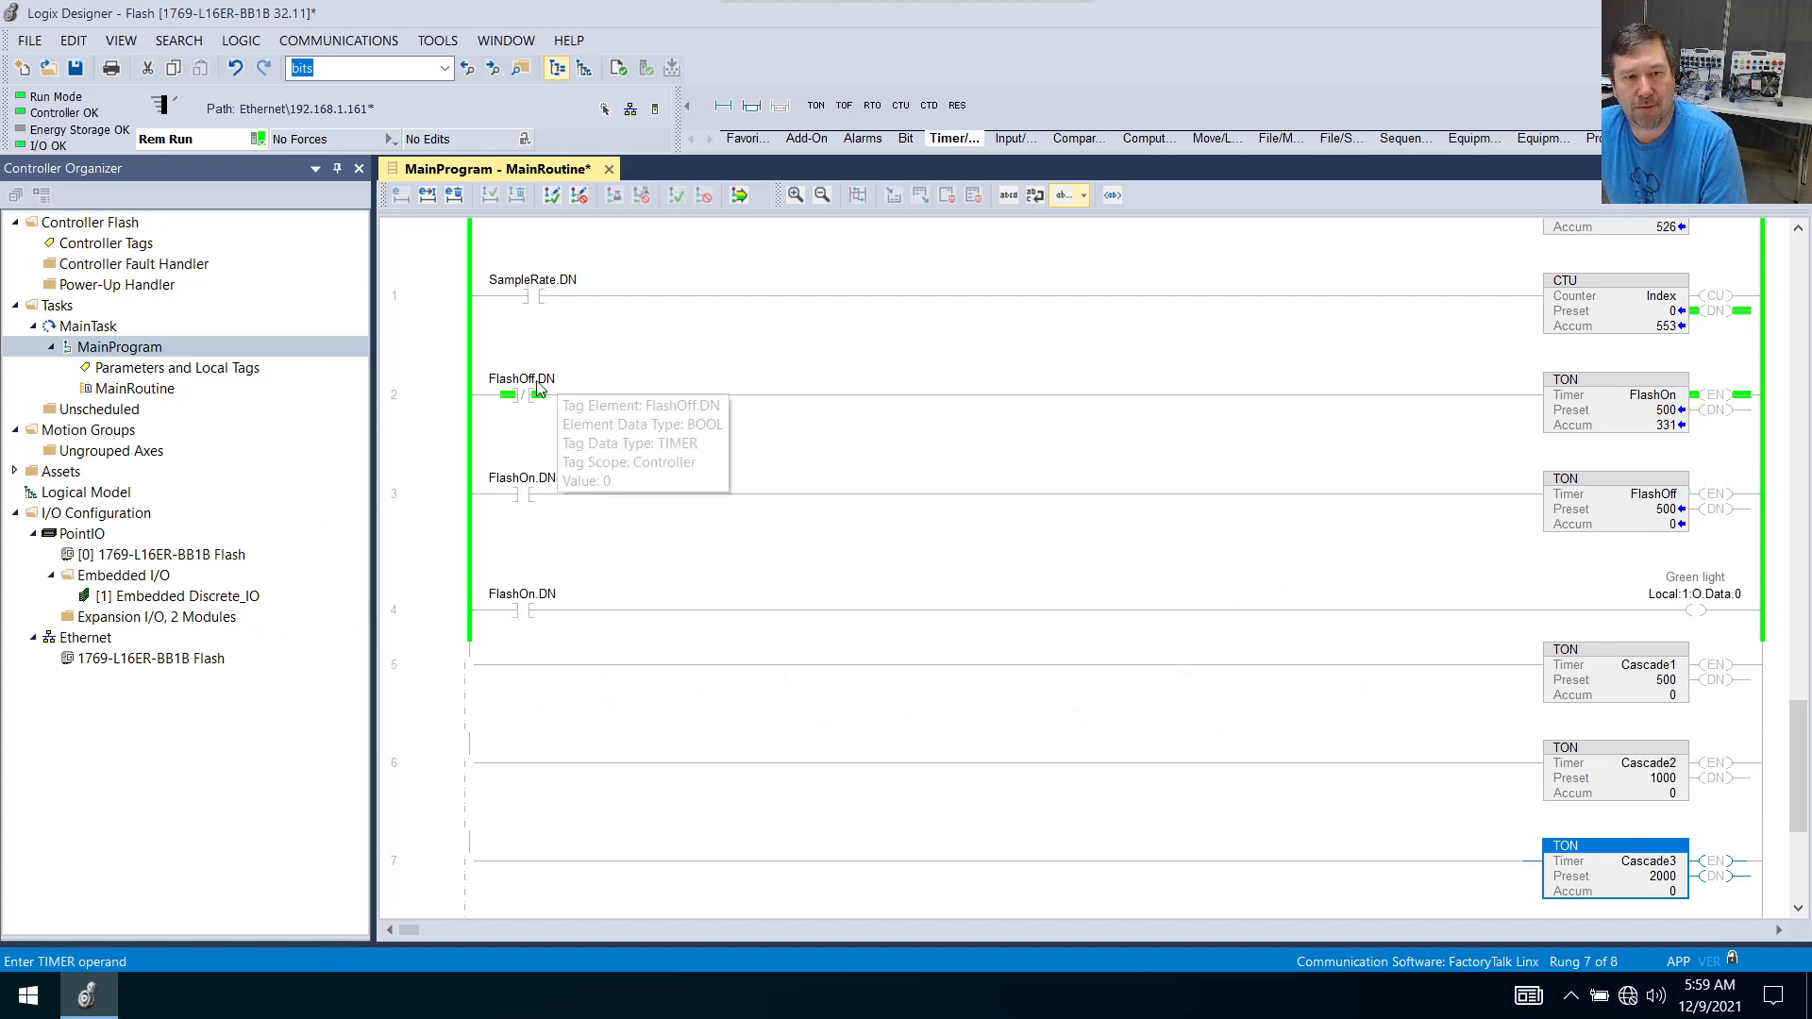
mouse_move(1055, 464)
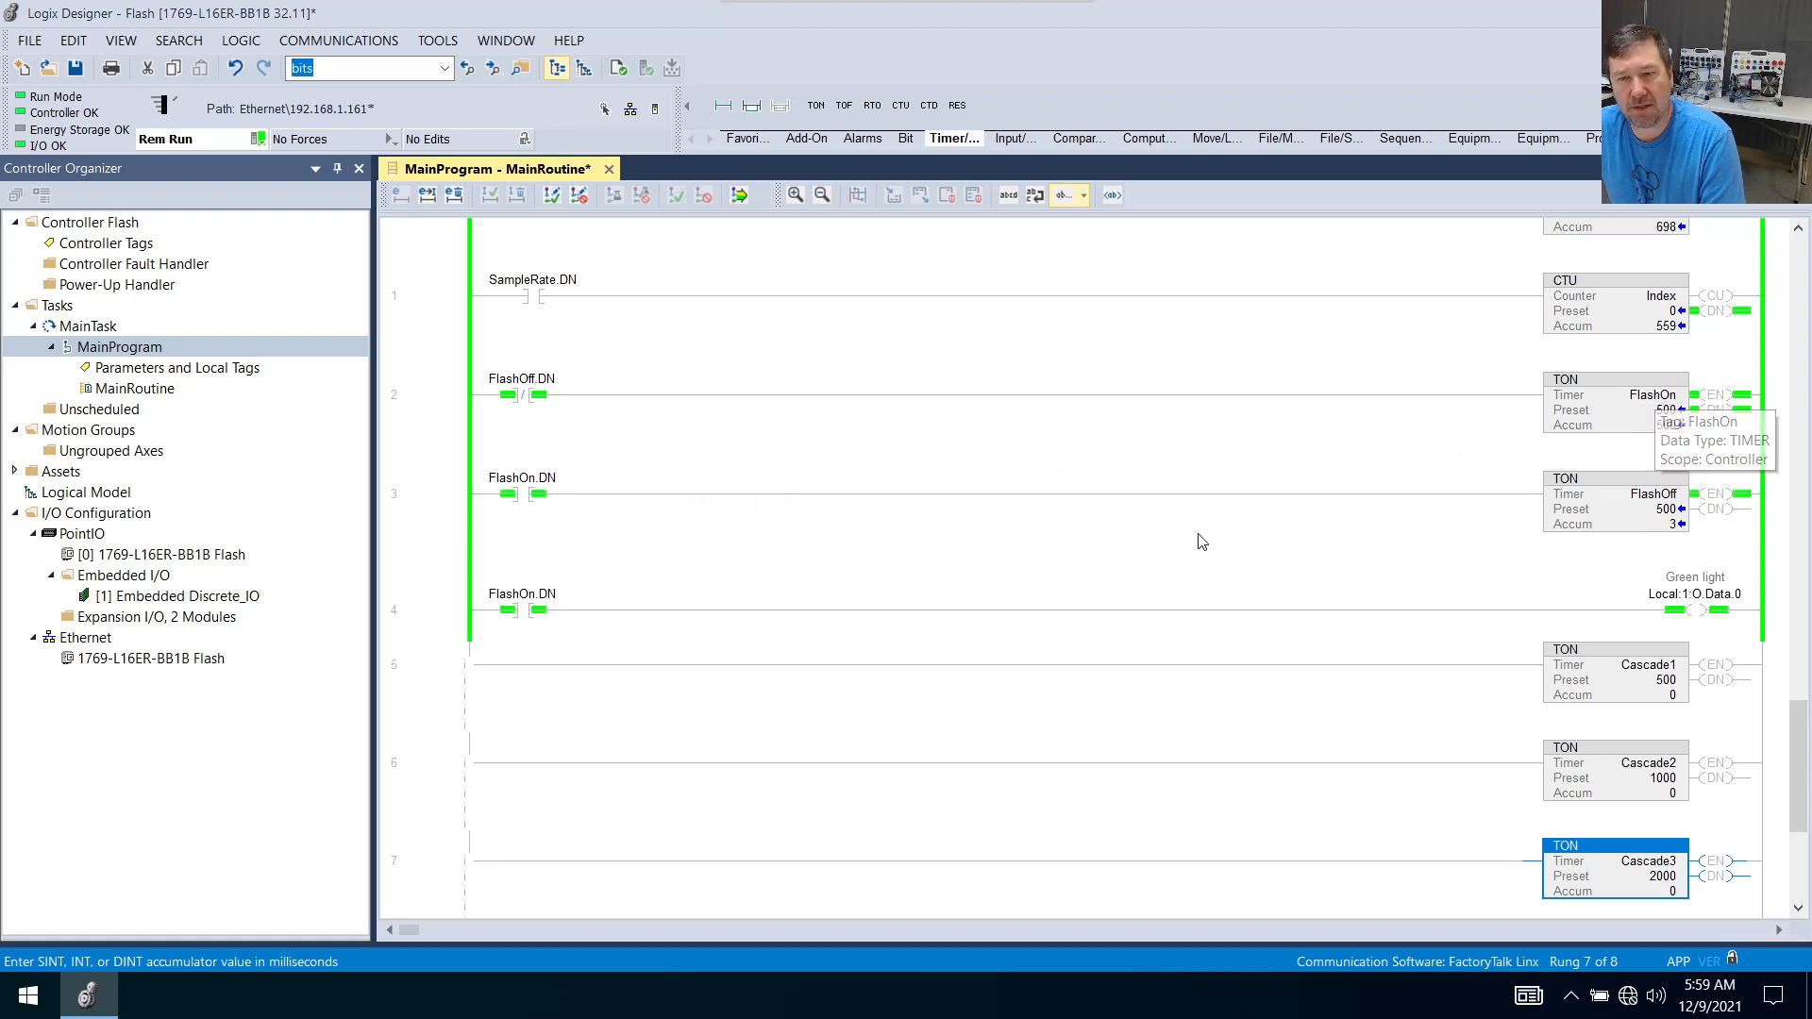
mouse_move(806, 137)
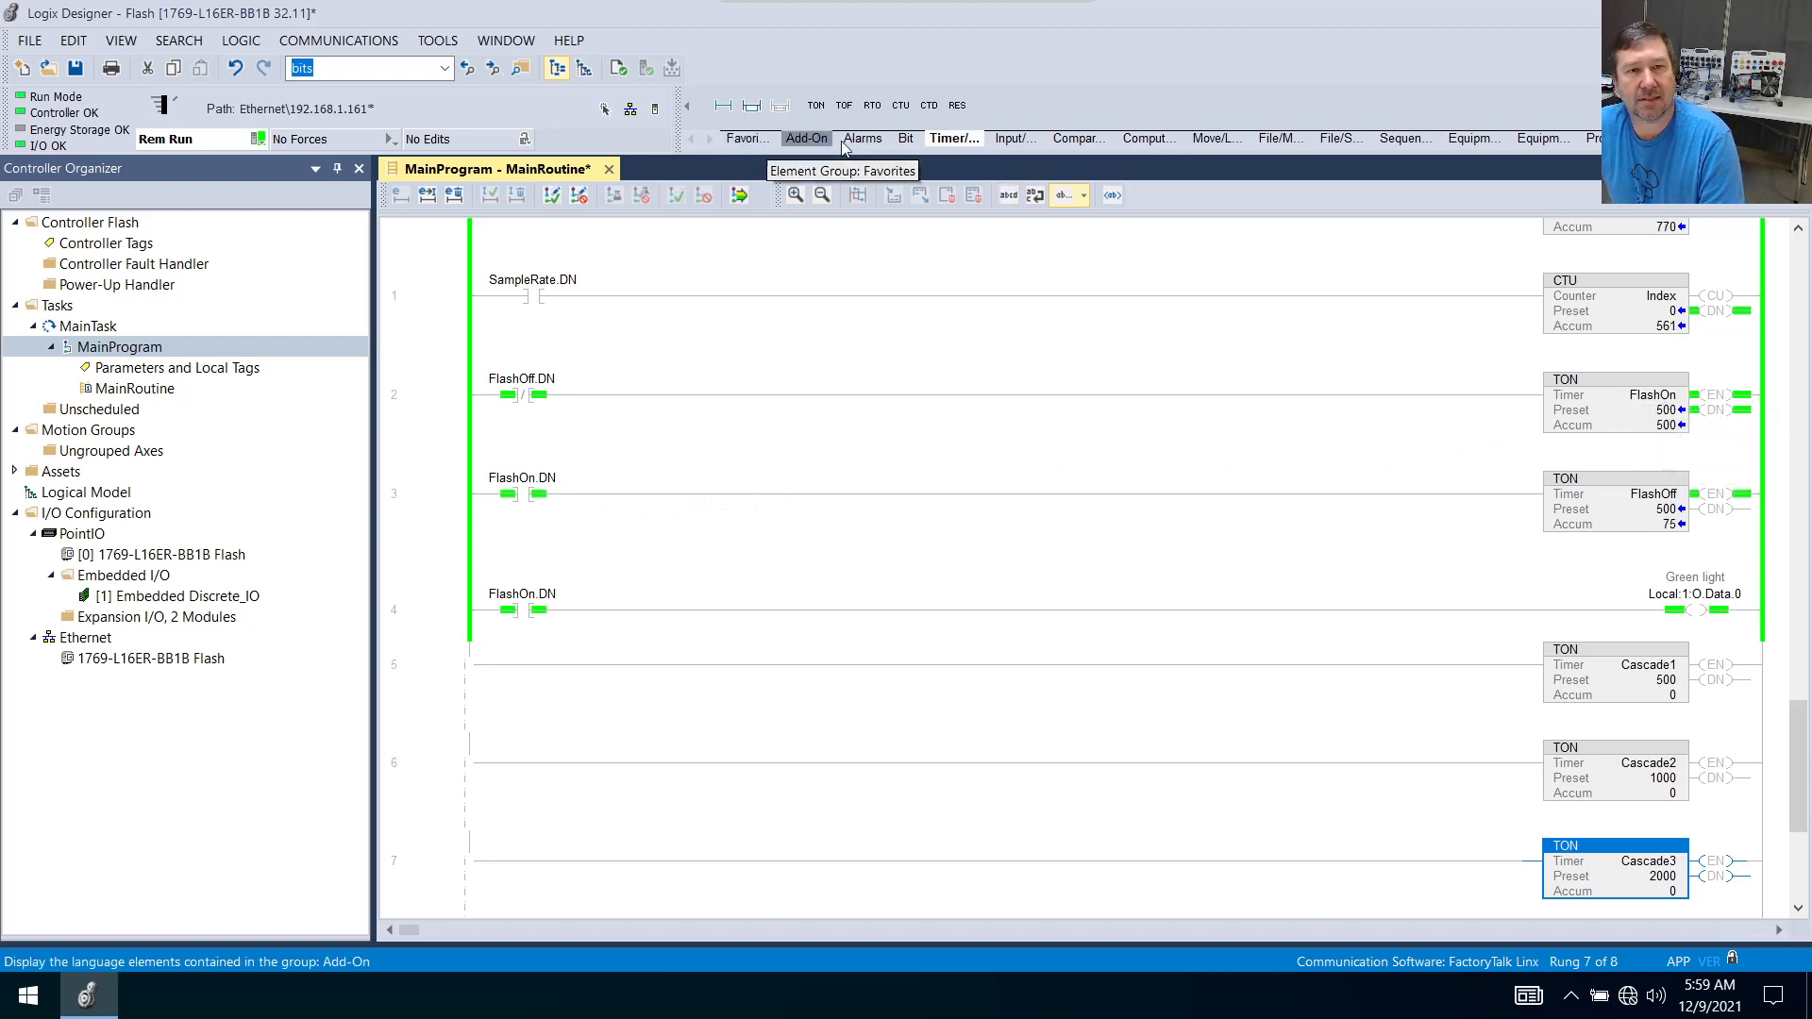
Condition rungs 6 and 7 on Cascade1.DN and Cascade2.DN, and rung 5 on inverted Cascade3.DN.
click(862, 138)
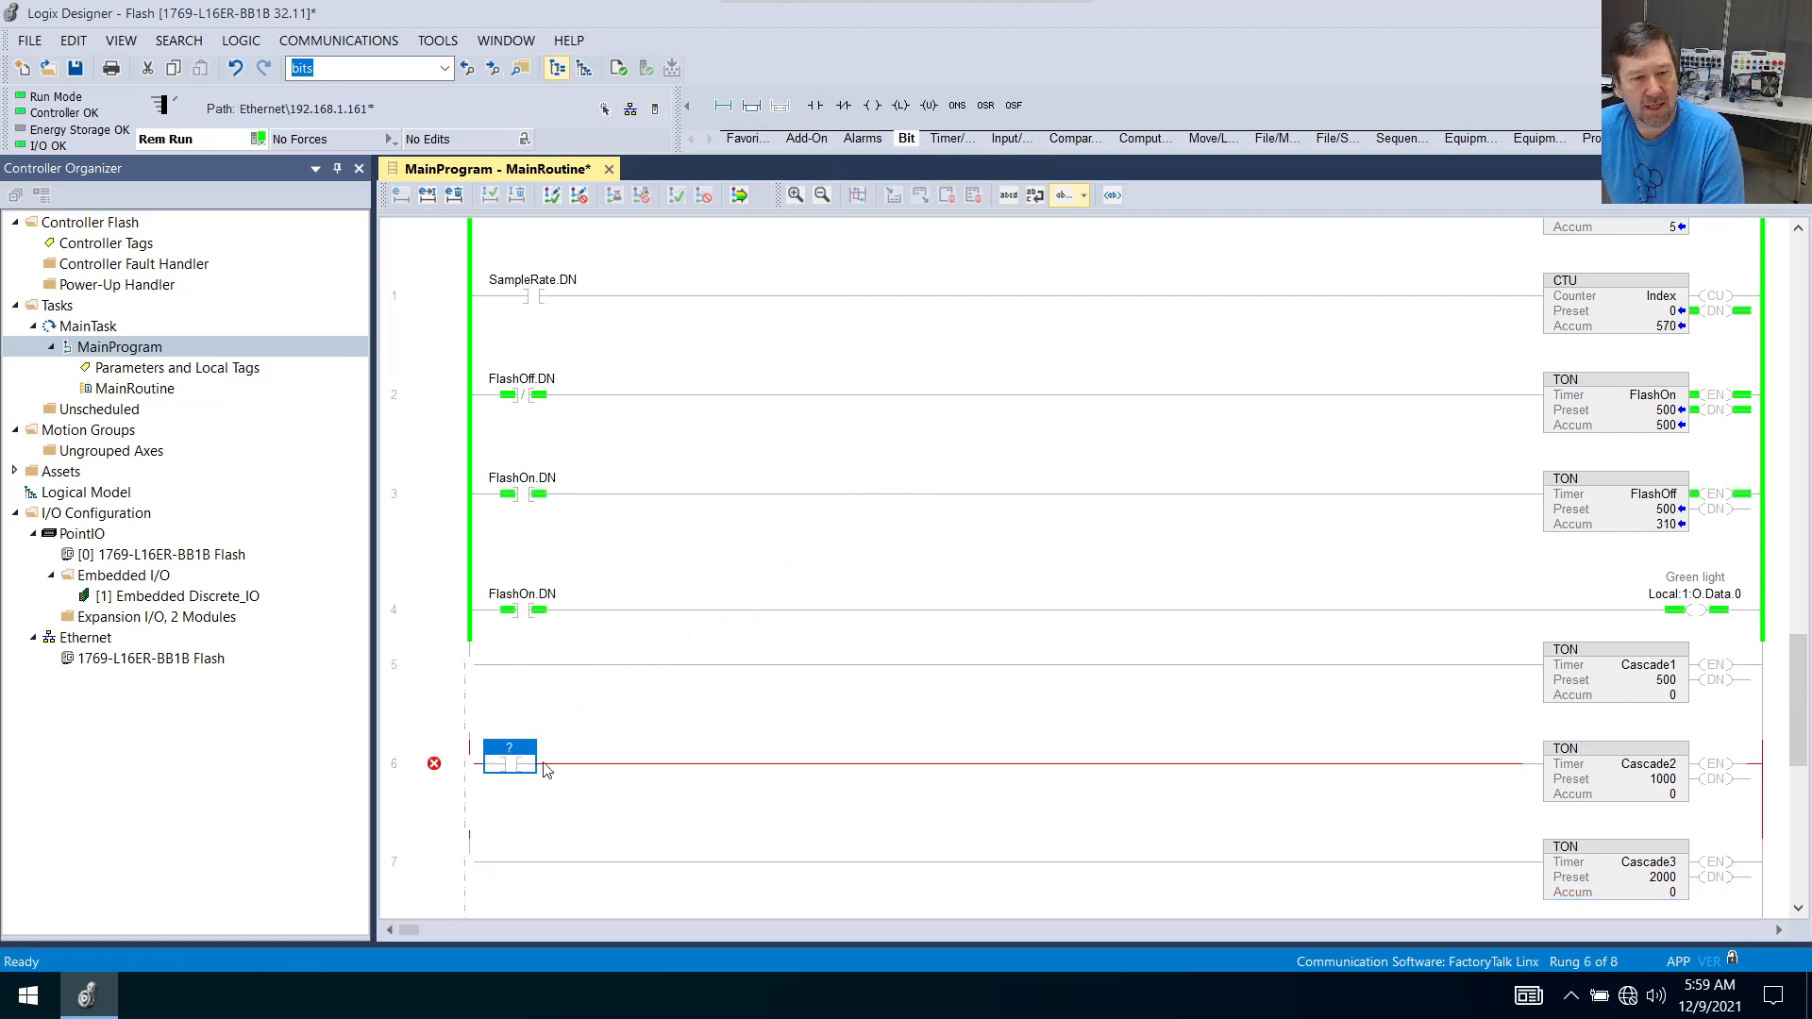
text(cascade1.DN)
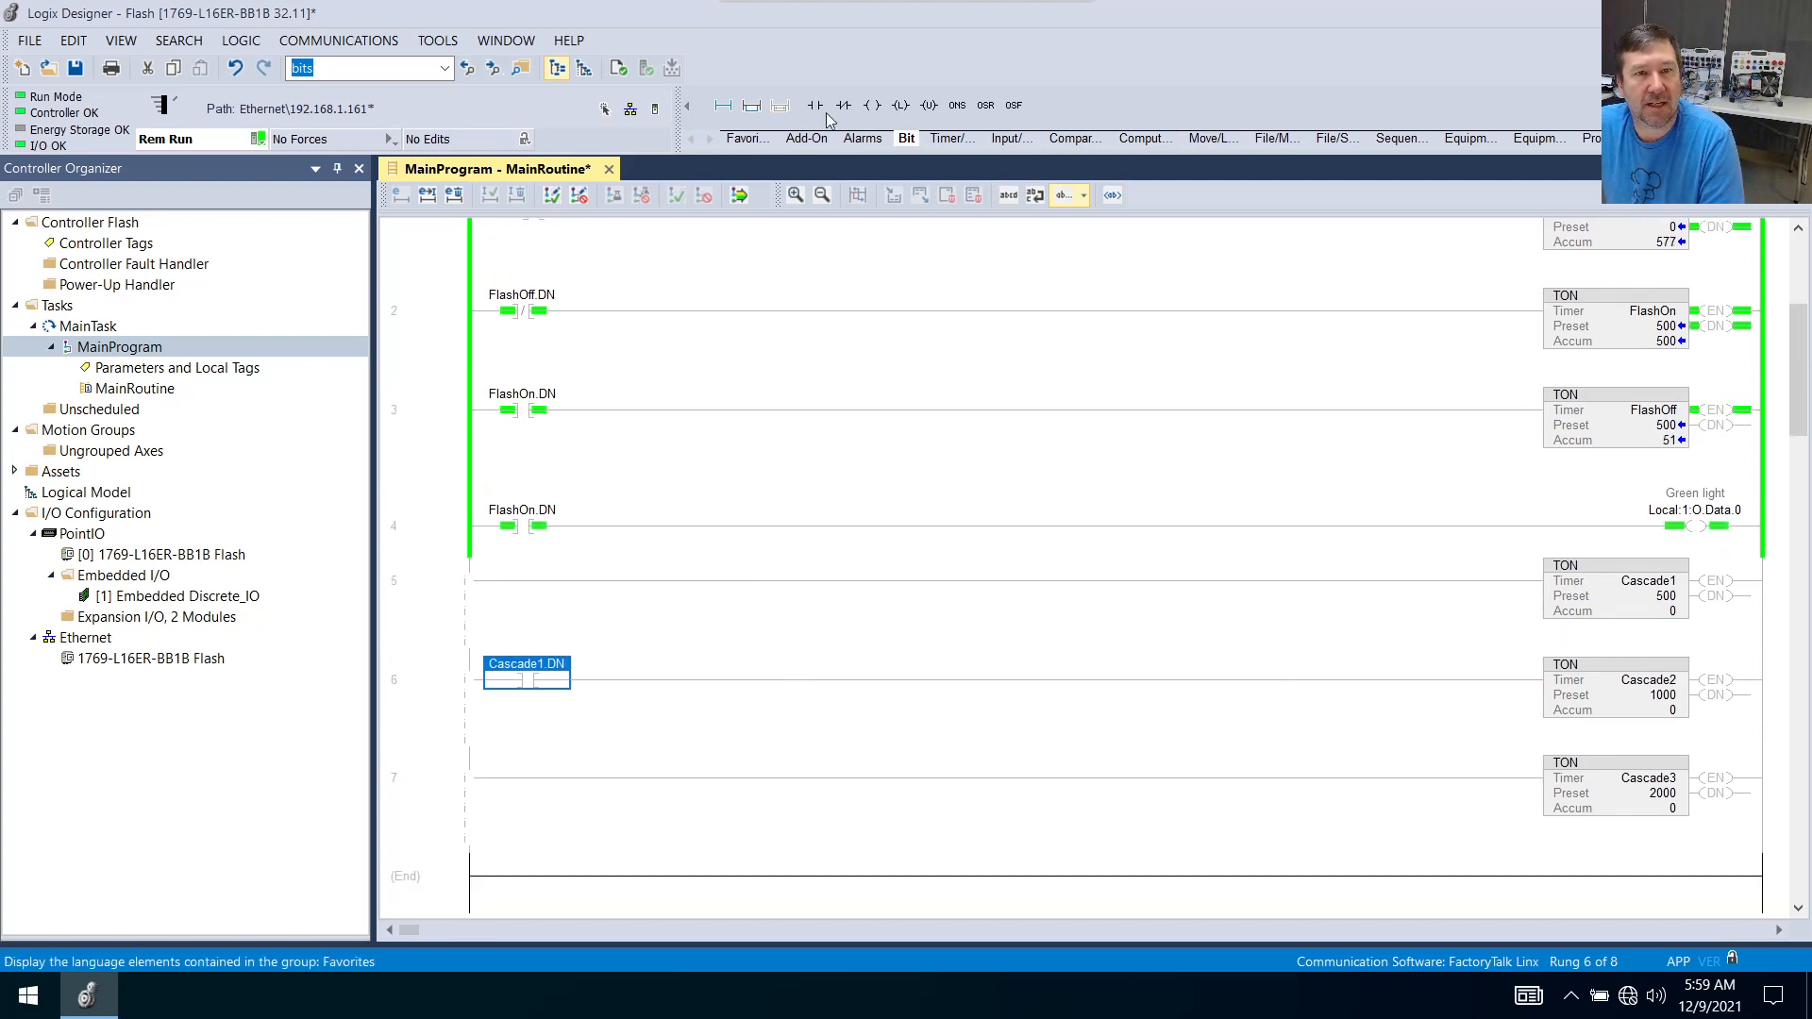
click(816, 106)
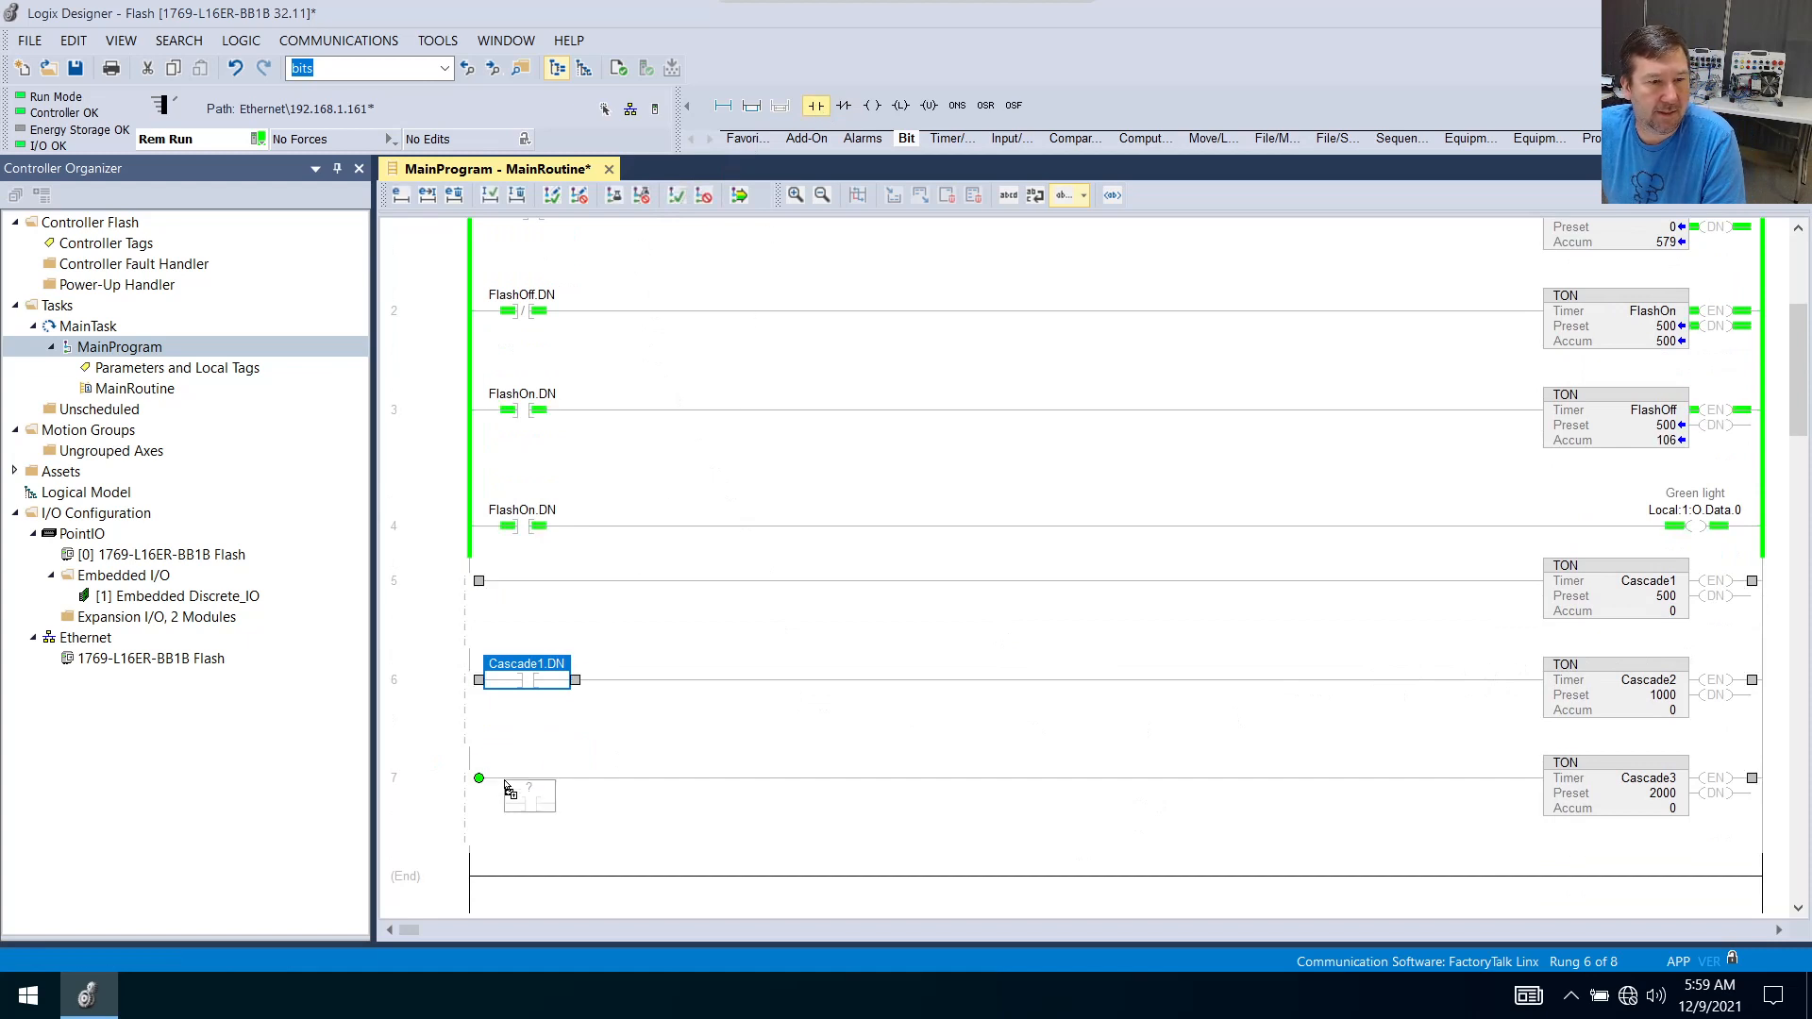
text(cascade1)
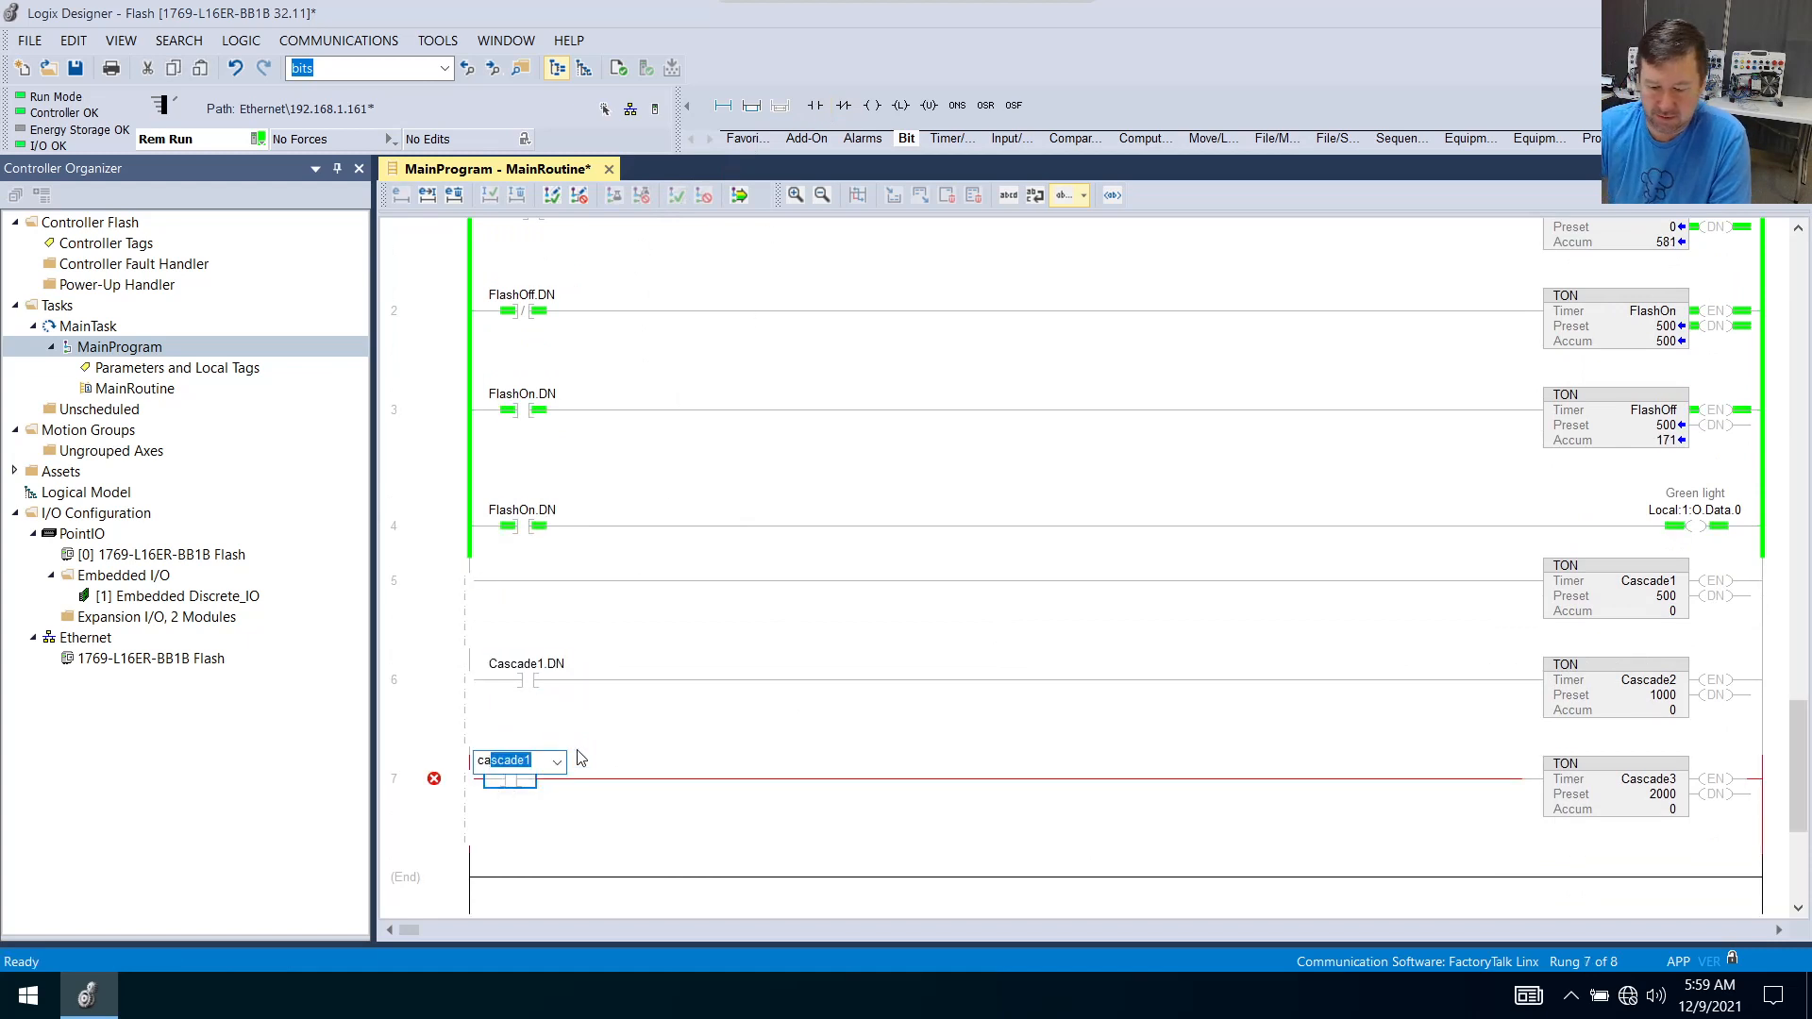
text(cascade2.d)
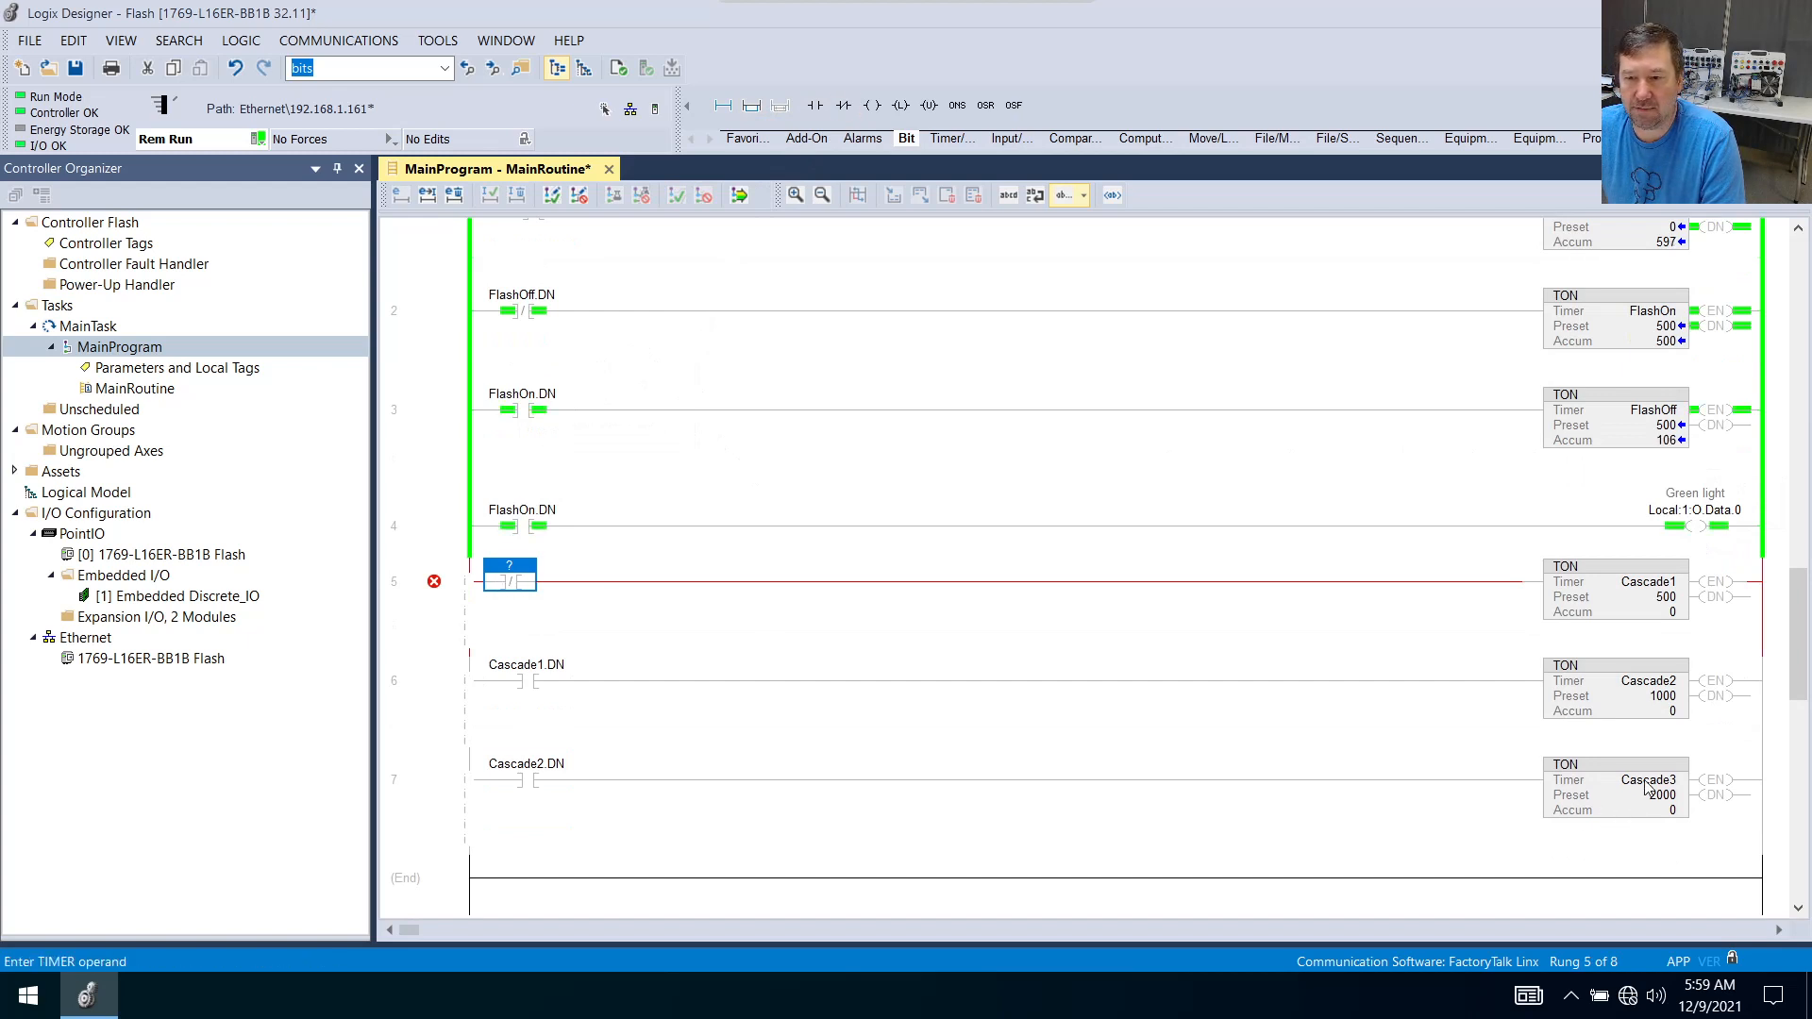
text(Cascade3.DN)
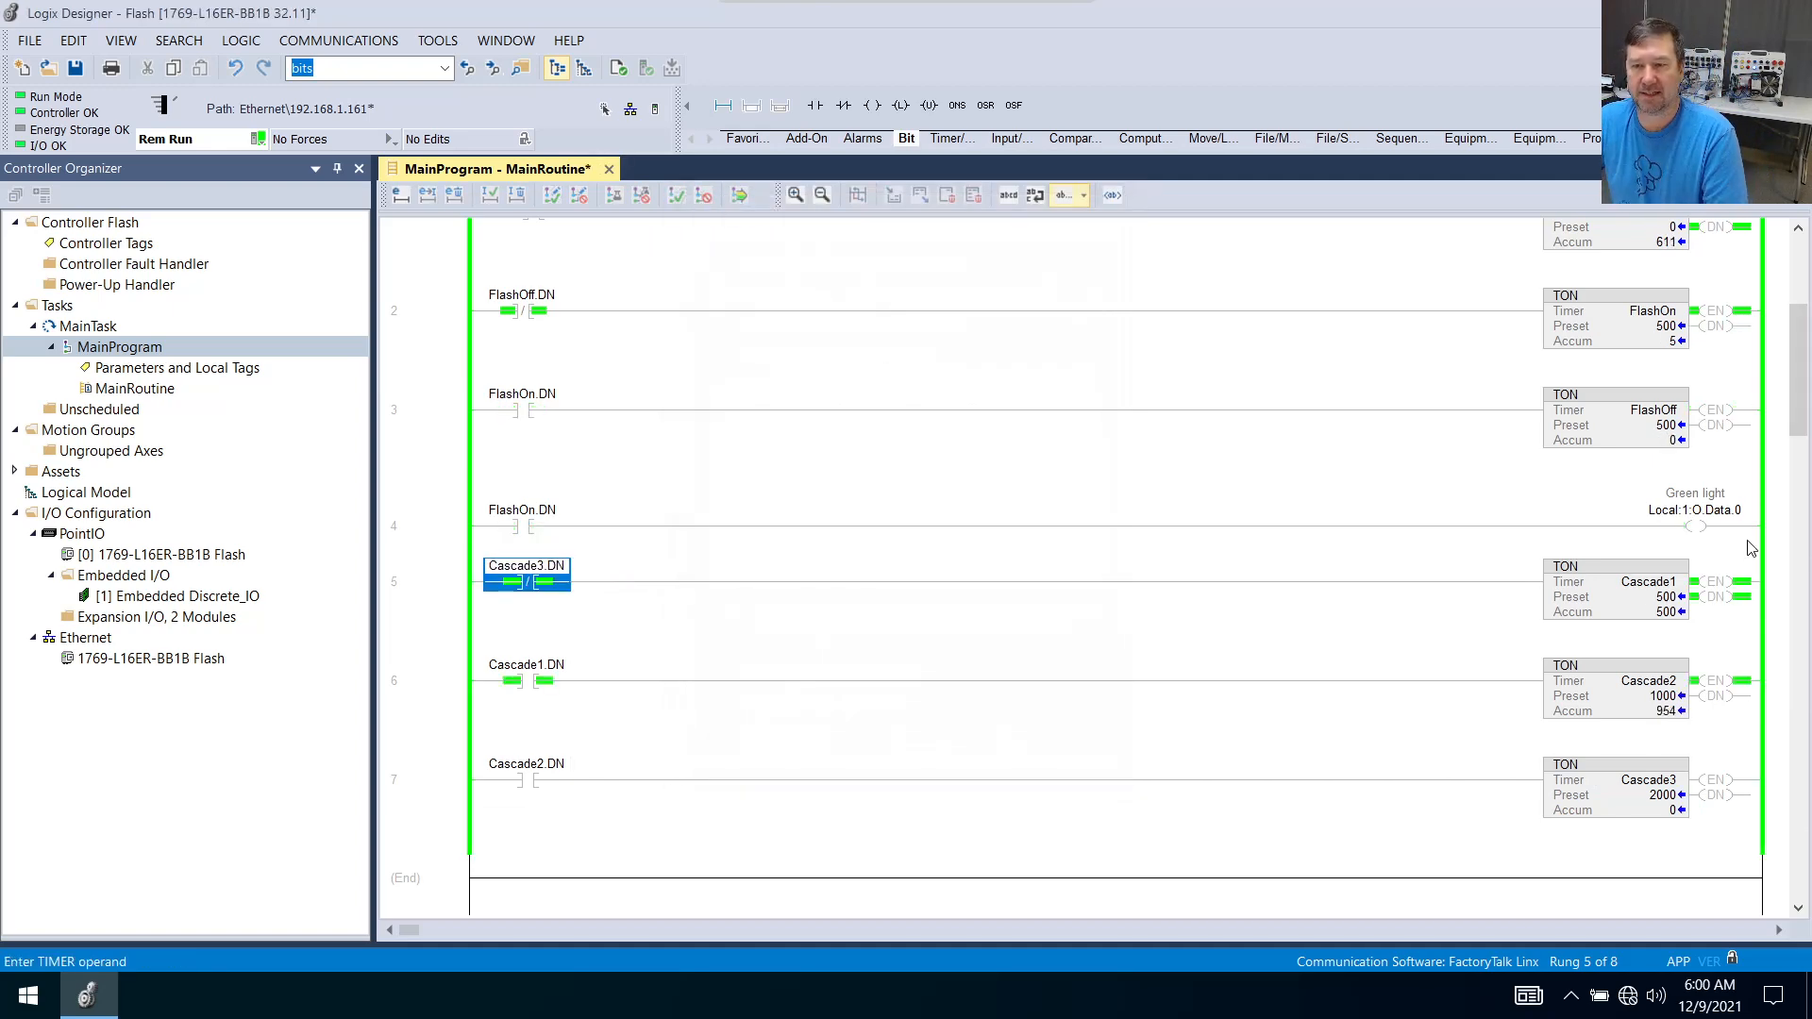
mouse_move(1712, 810)
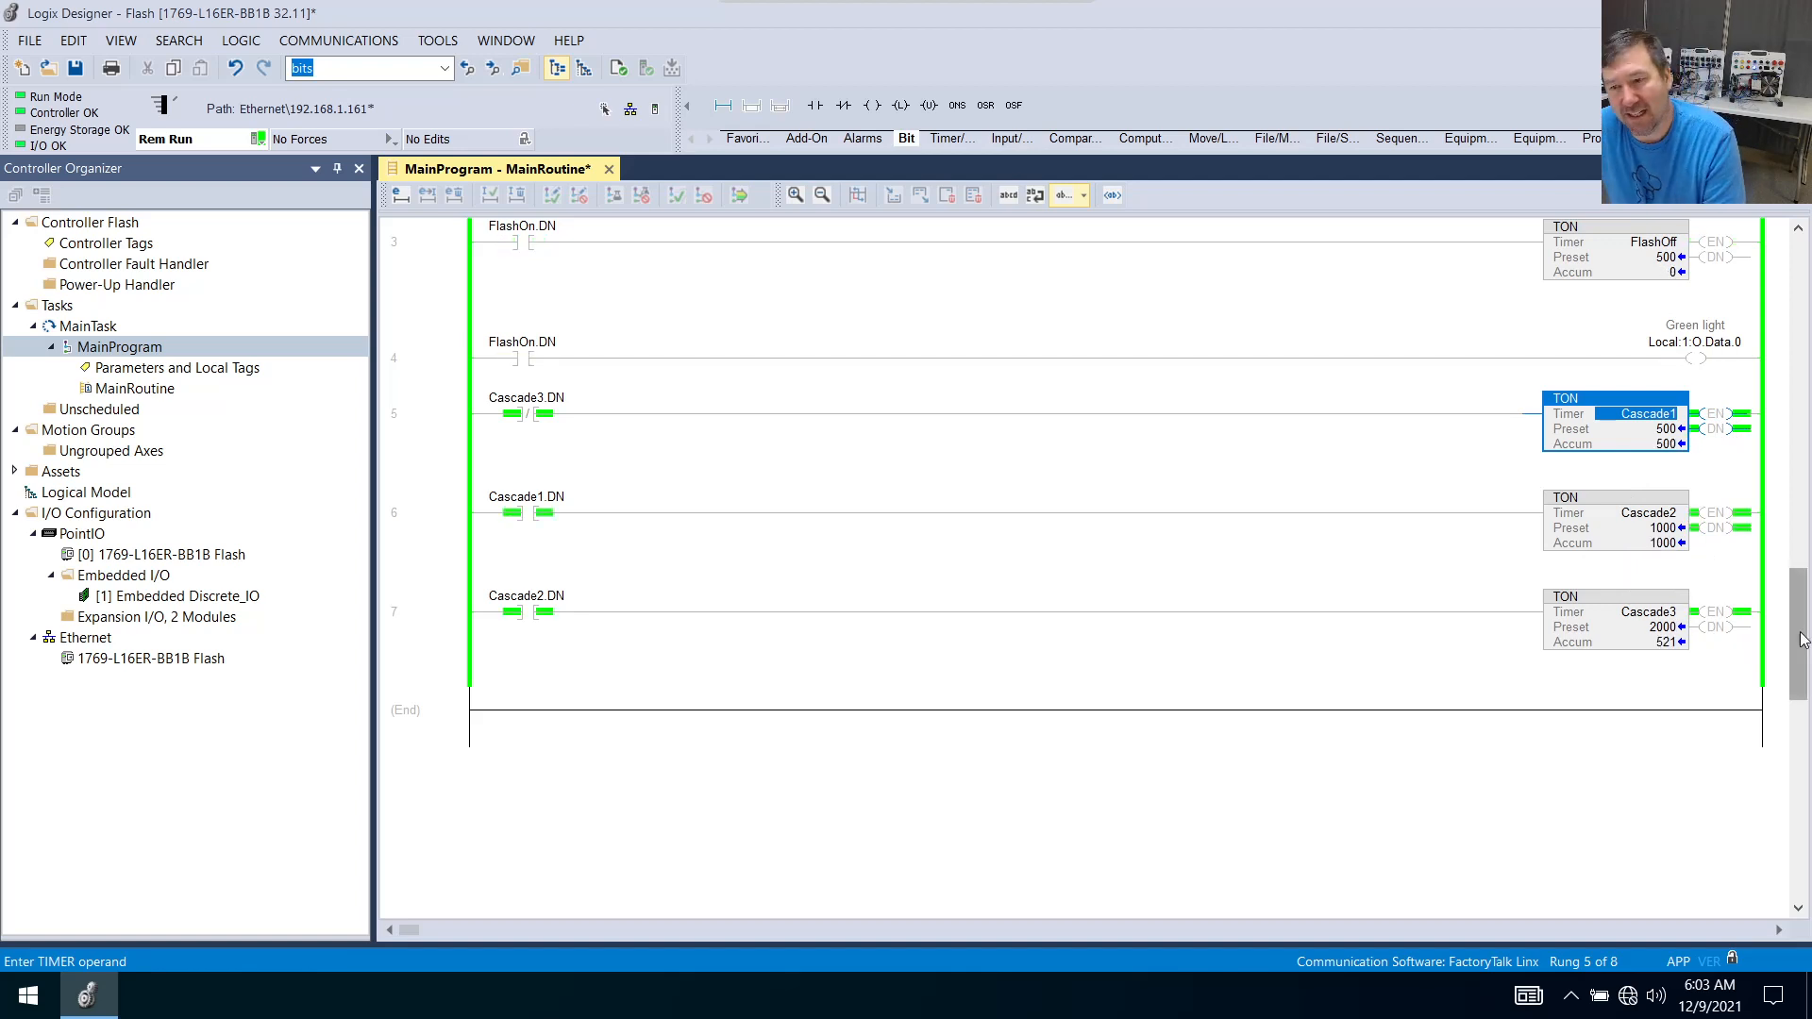
Bring up the context actions for the Cascade1 TON after the timers run.
right_click(1614, 414)
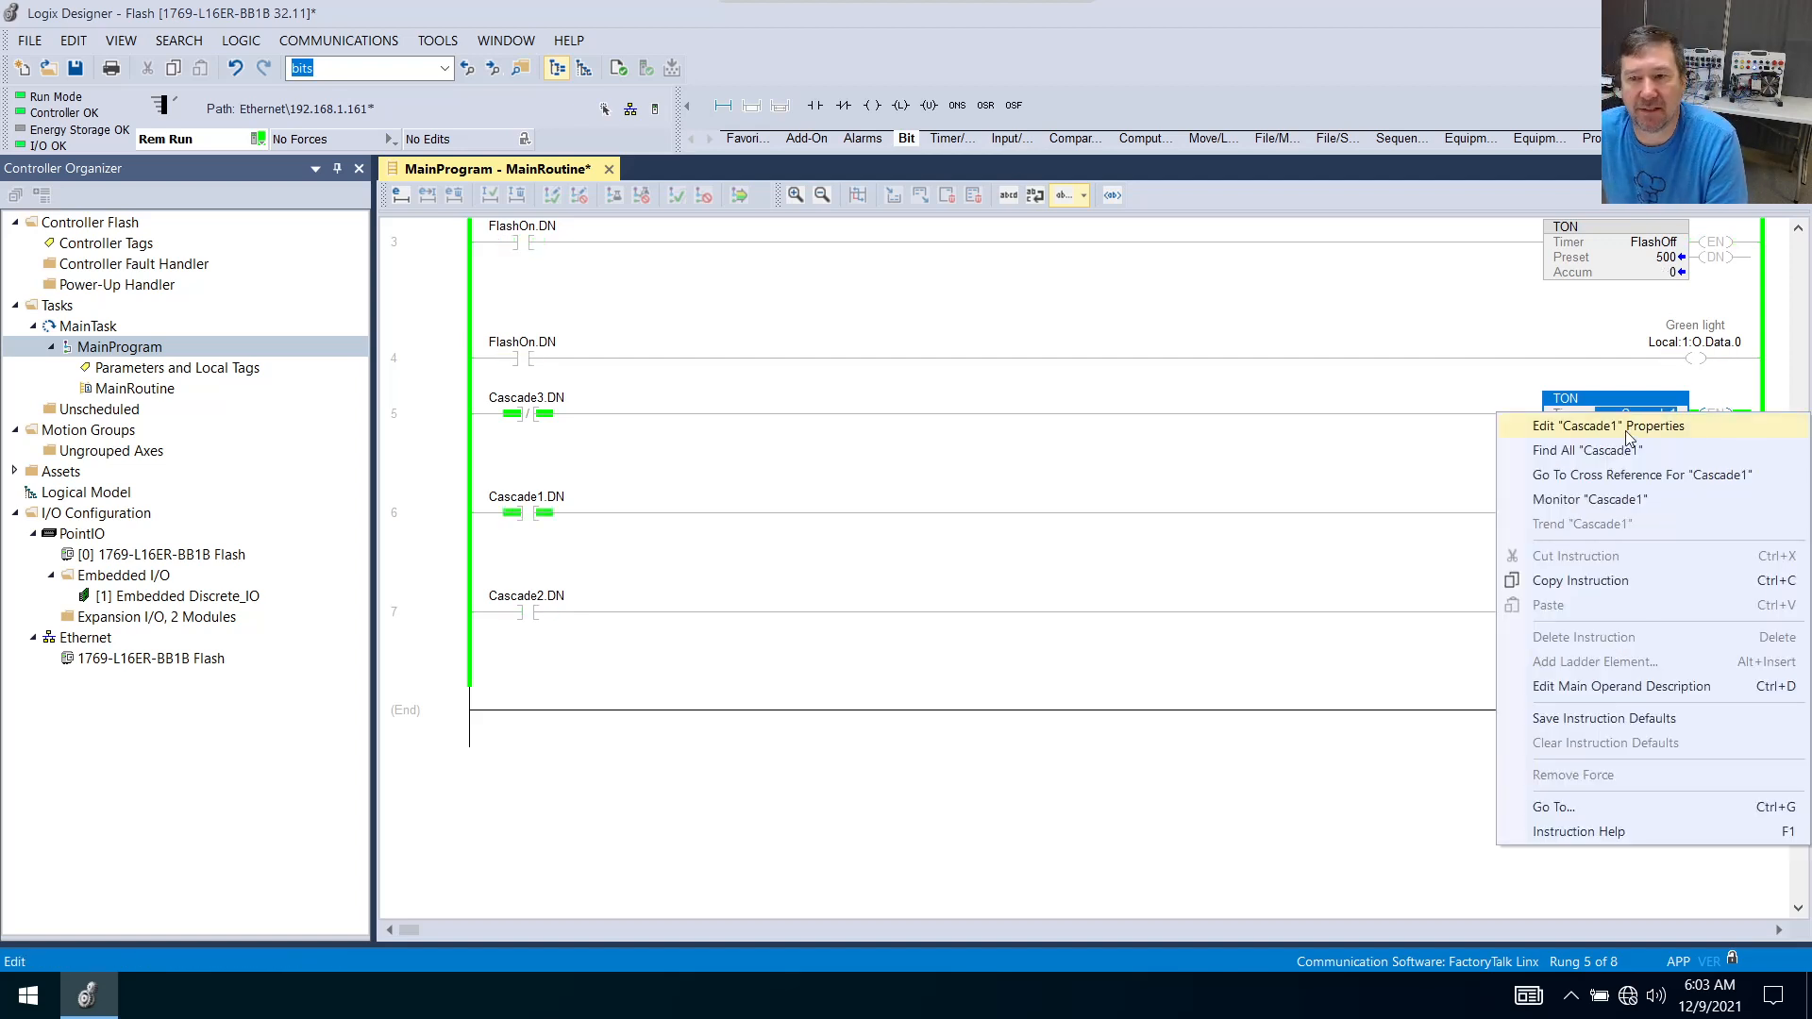
Show Cascade1's properties and expand its members in Controller Tags.
click(1604, 424)
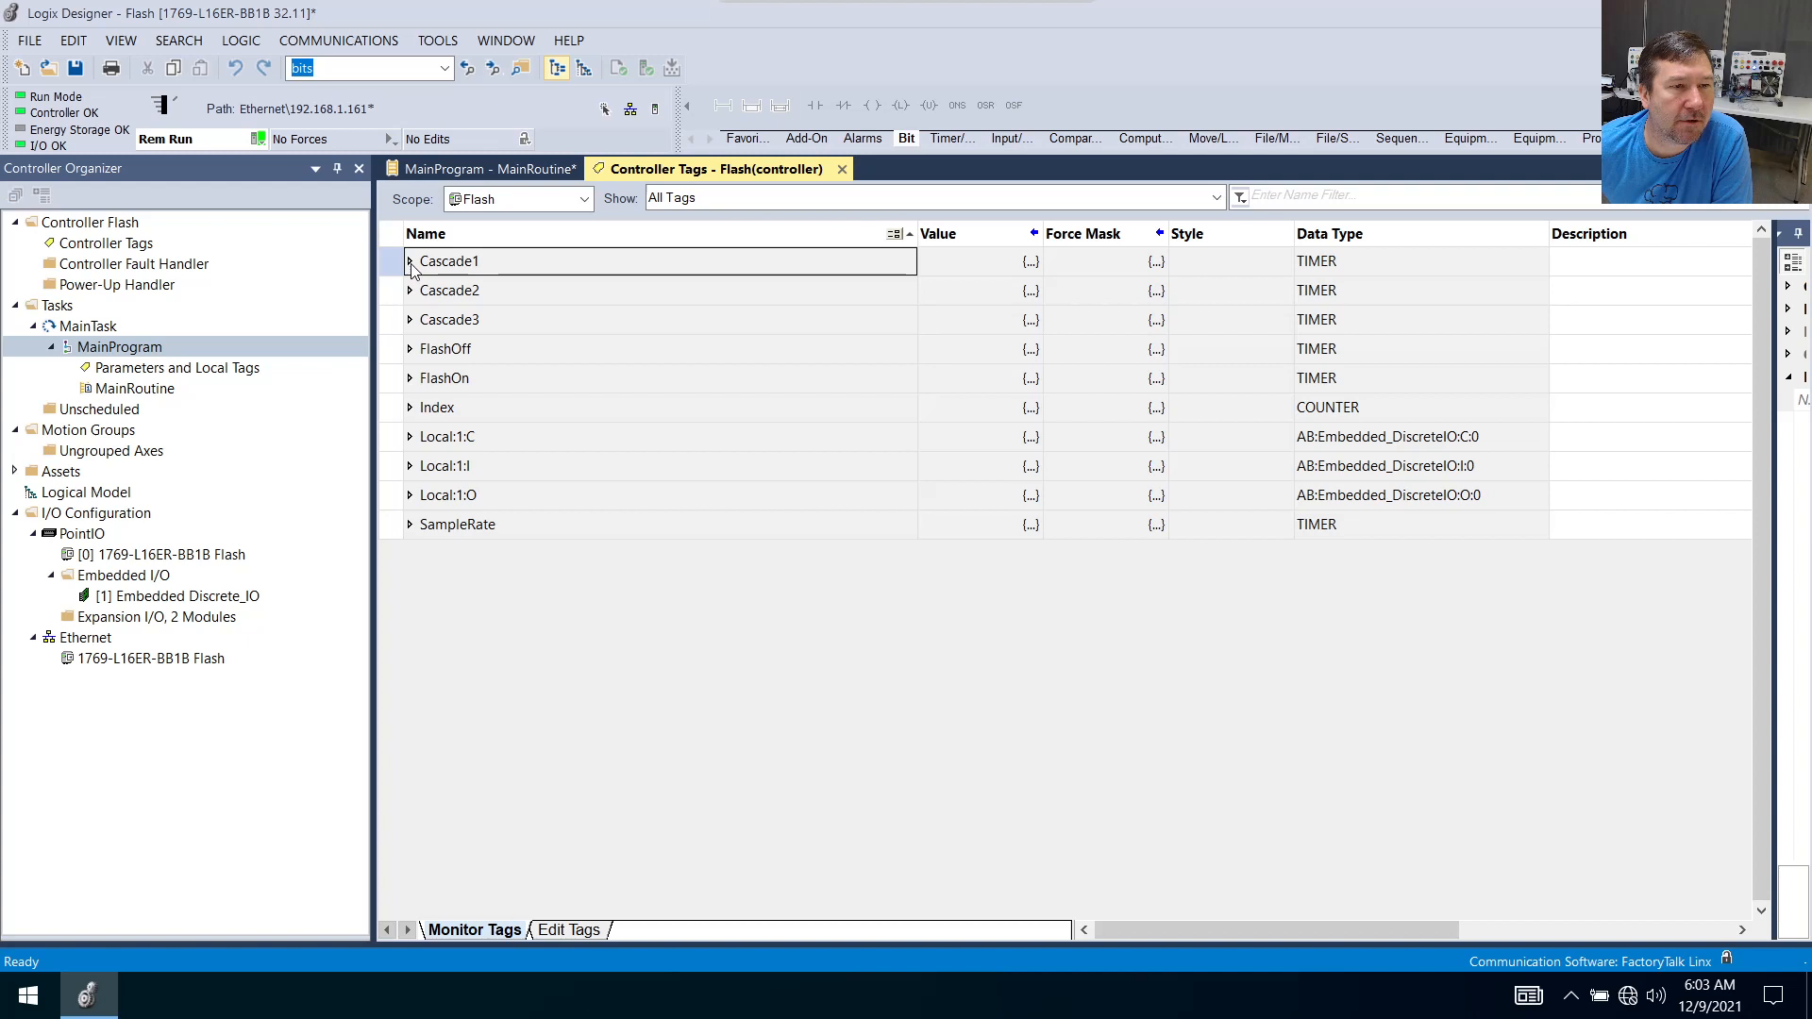
click(410, 261)
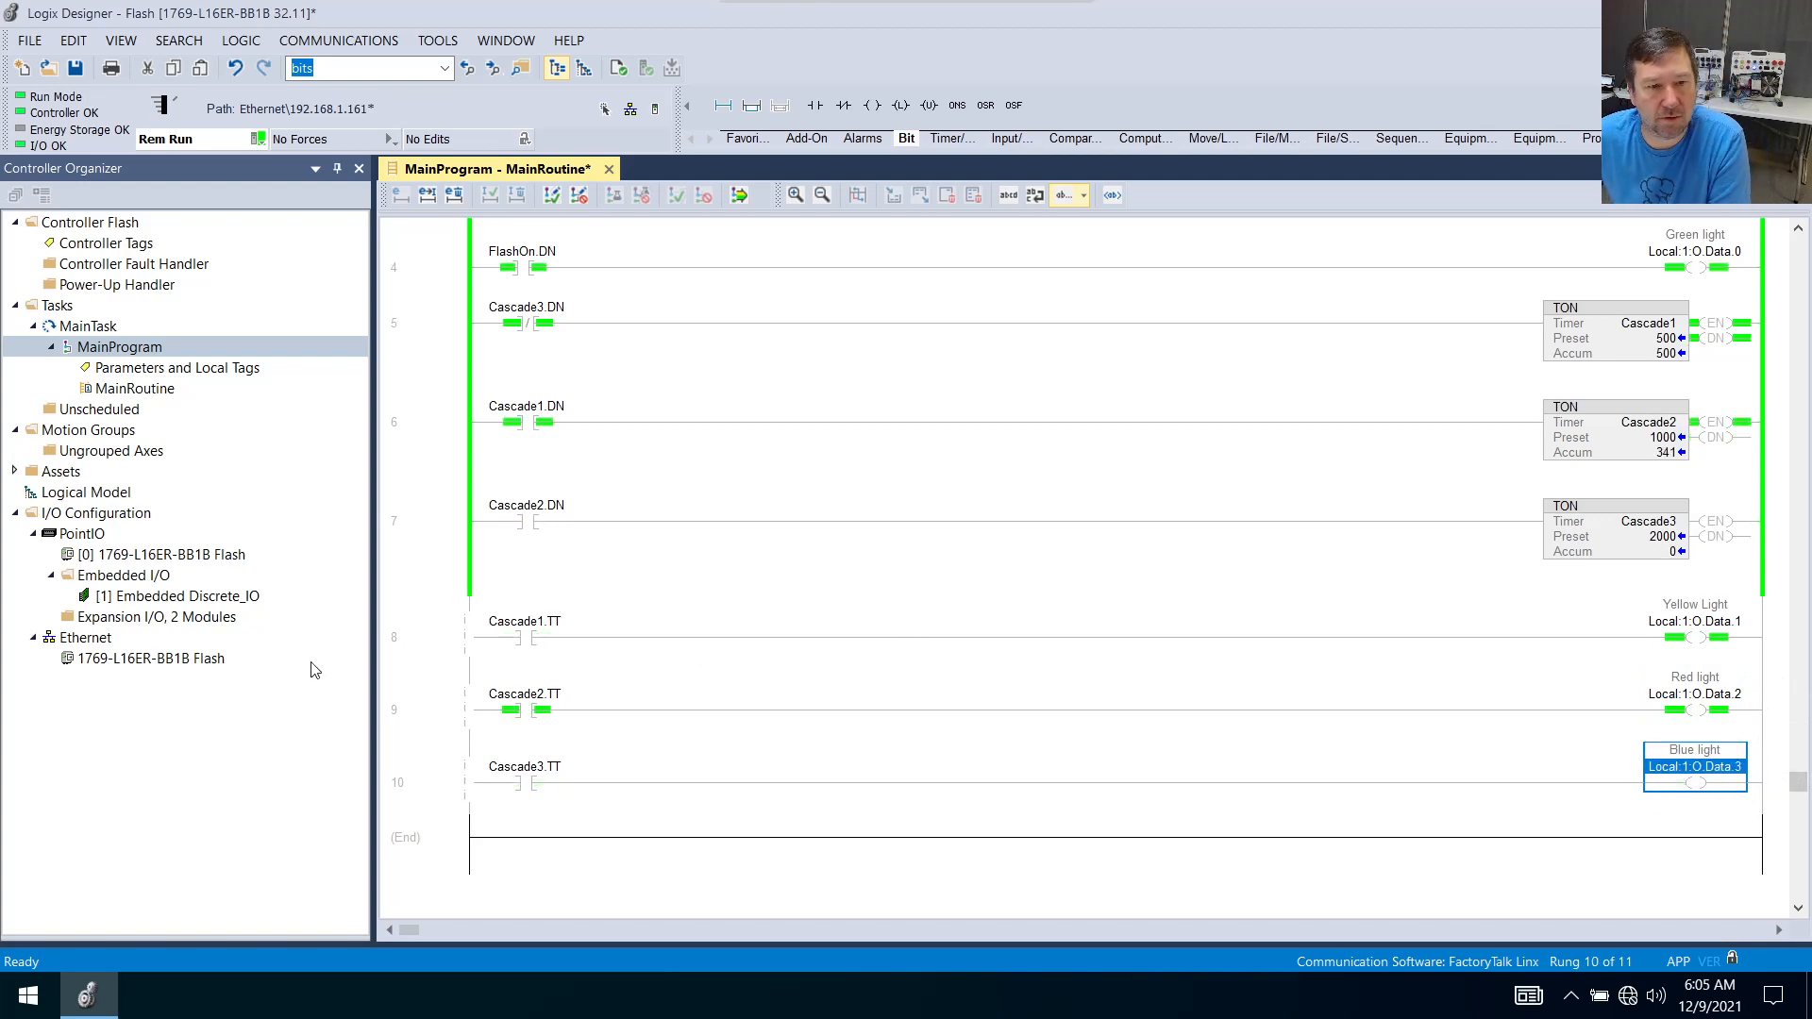
Finalize all edits in MainProgram and confirm, so the light rungs run online.
click(738, 195)
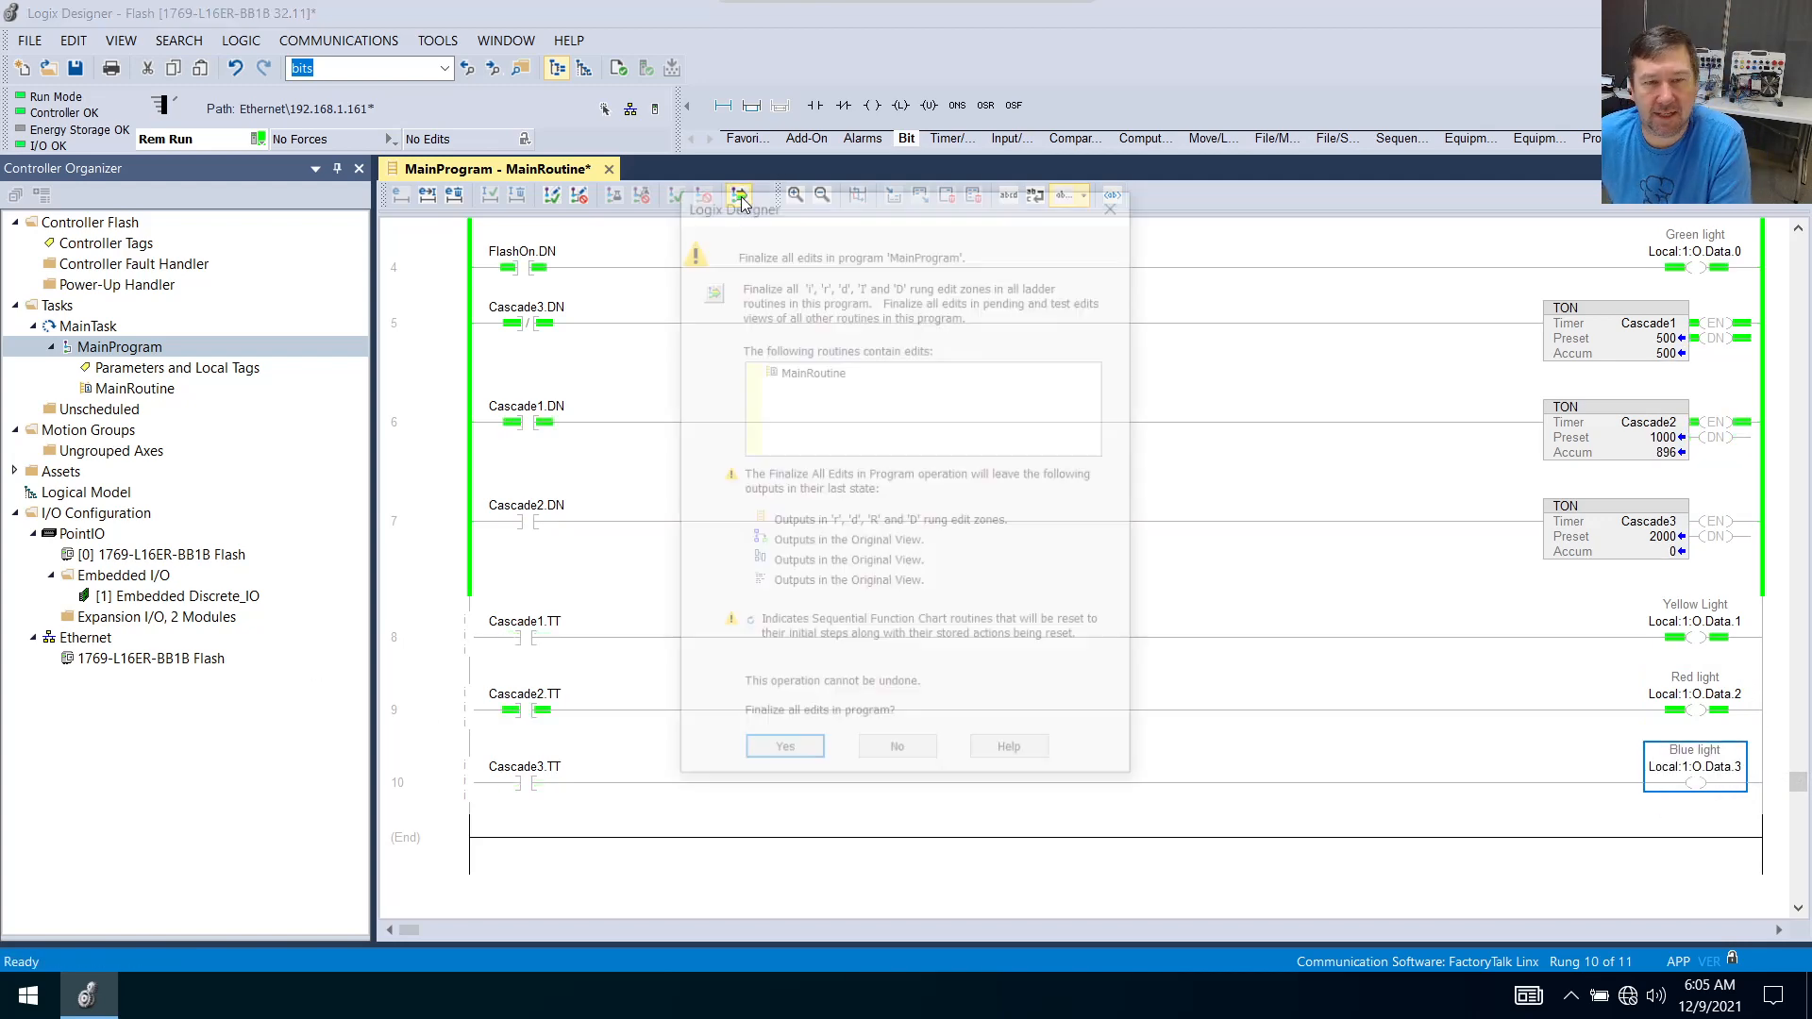
click(783, 745)
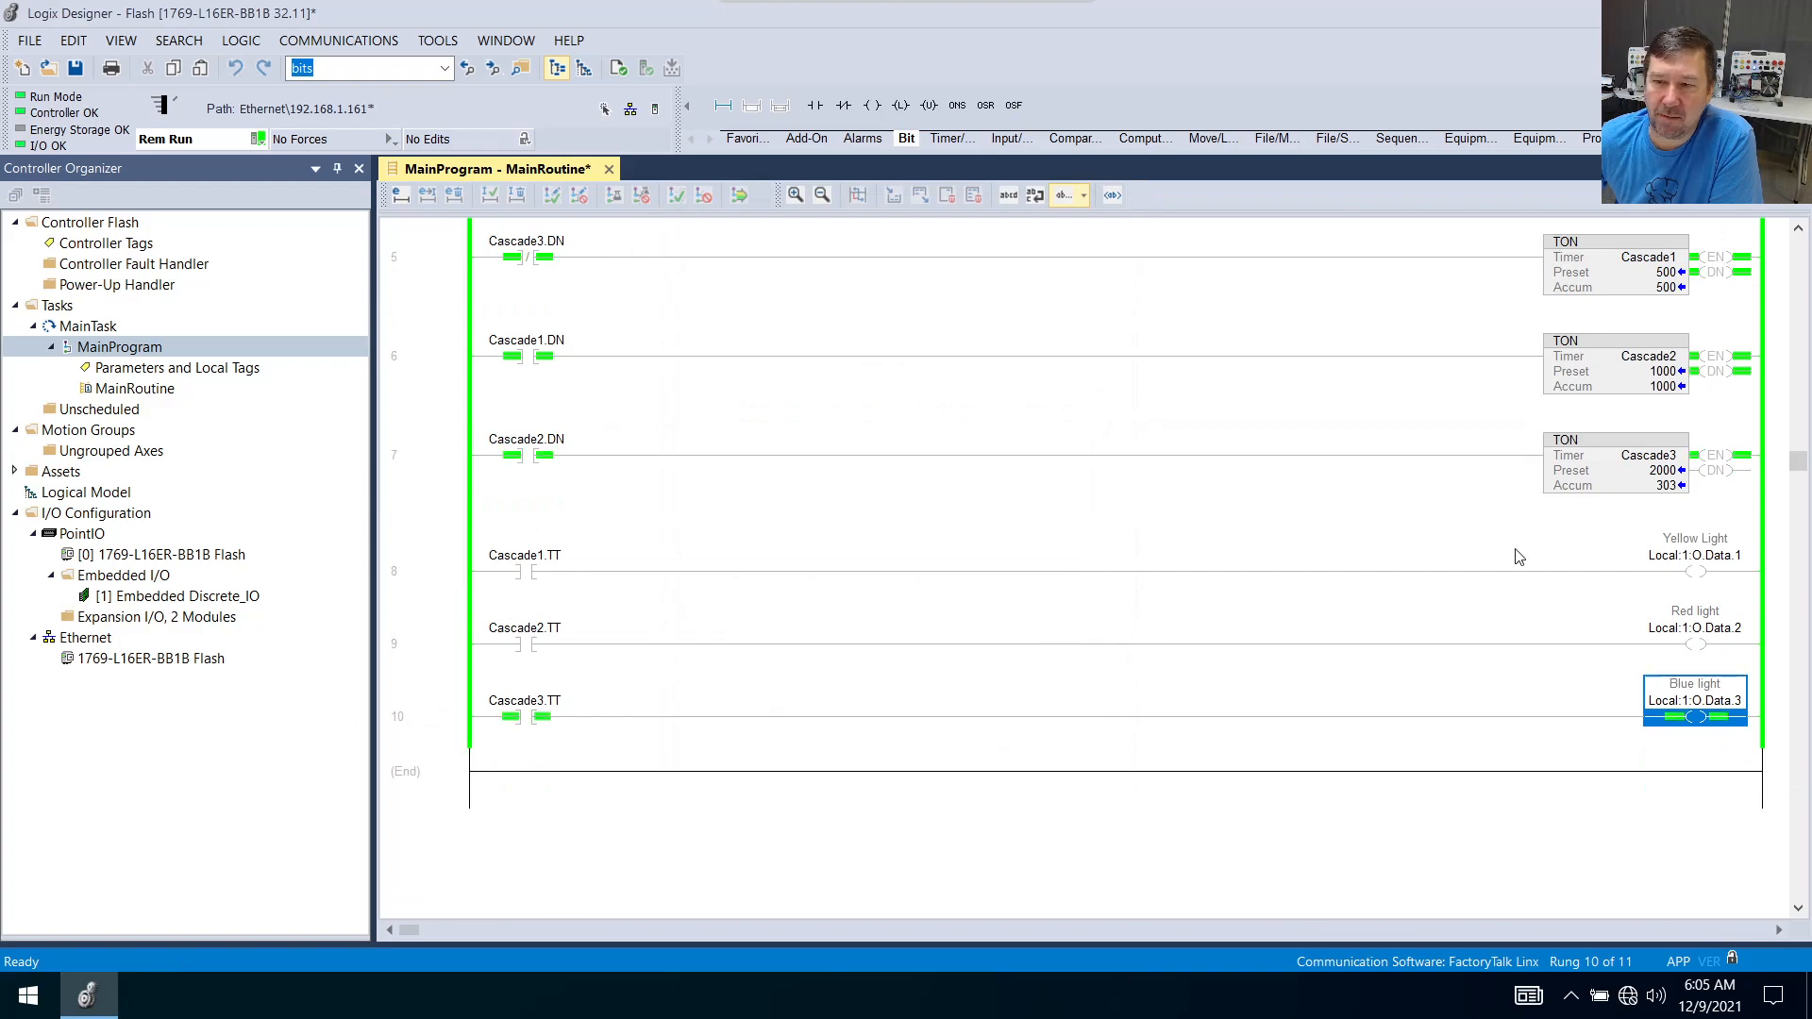